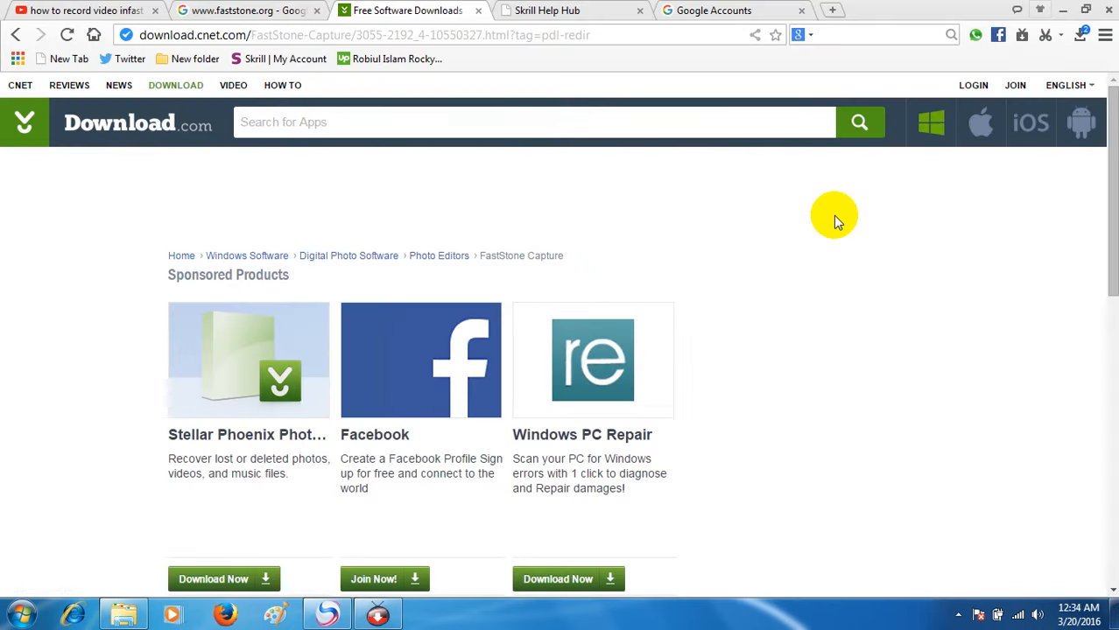
mouse_move(329, 612)
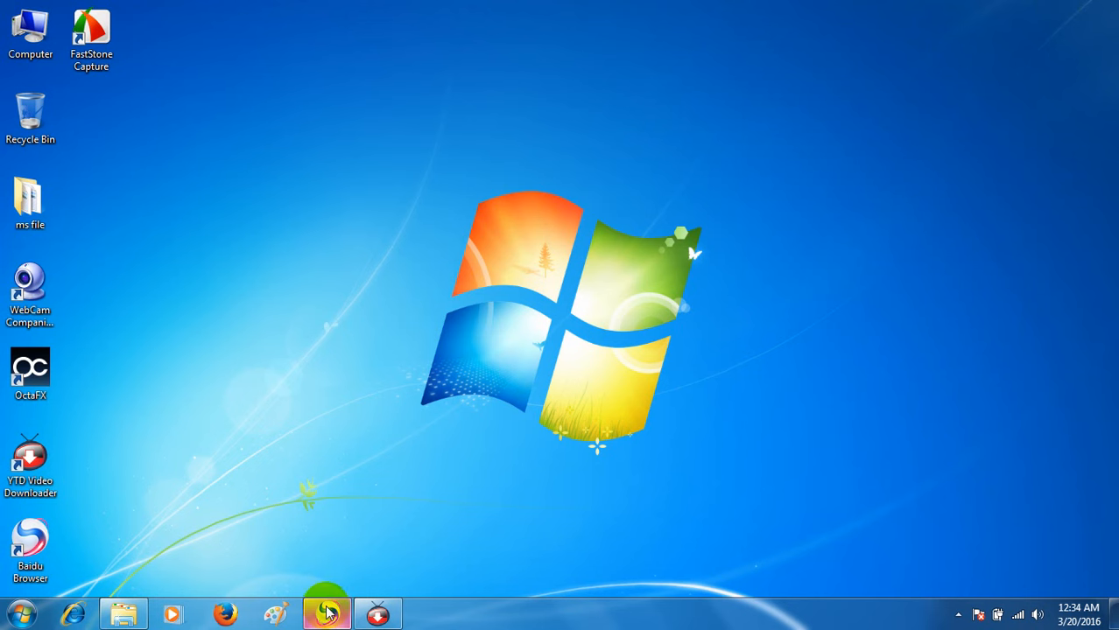
Step: Restore the Chrome window and start a fresh tab with the Google search page
left_click(325, 613)
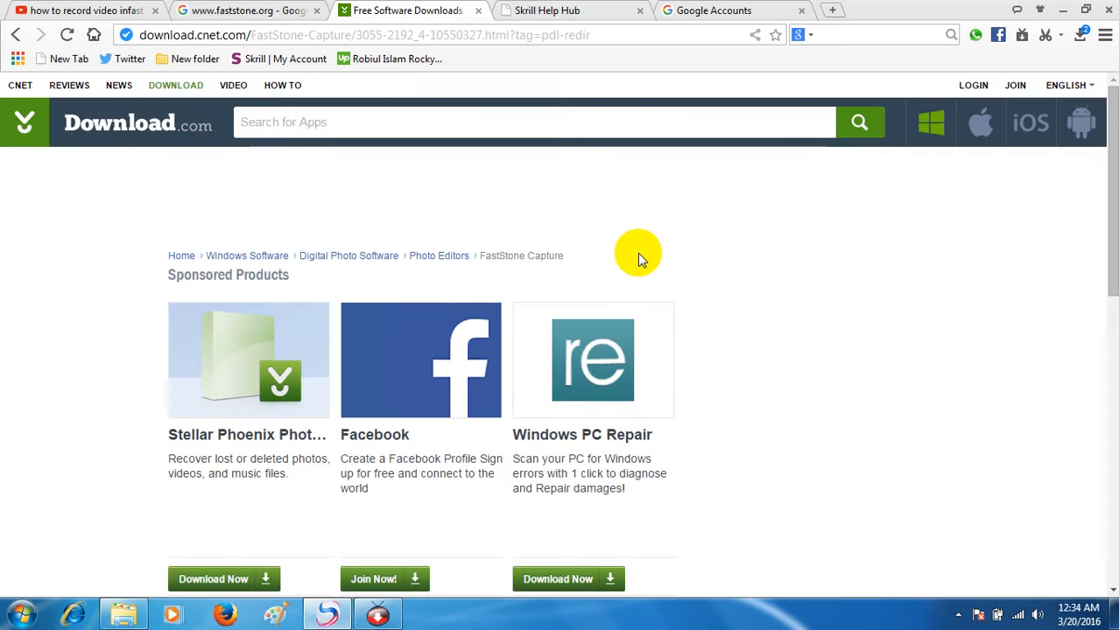
mouse_move(791, 7)
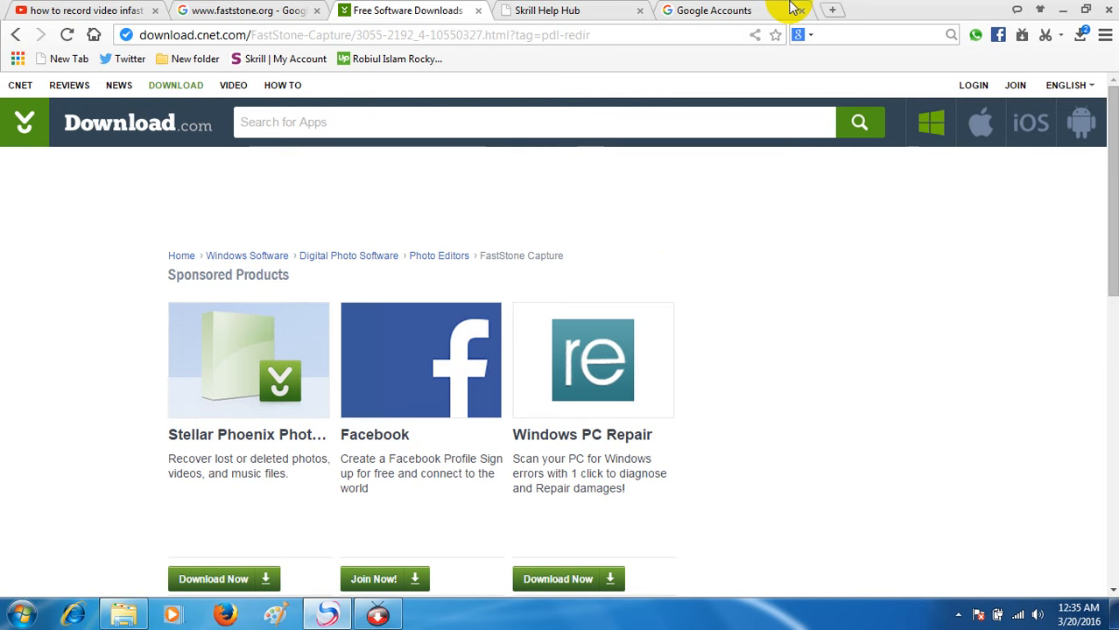
left_click(830, 11)
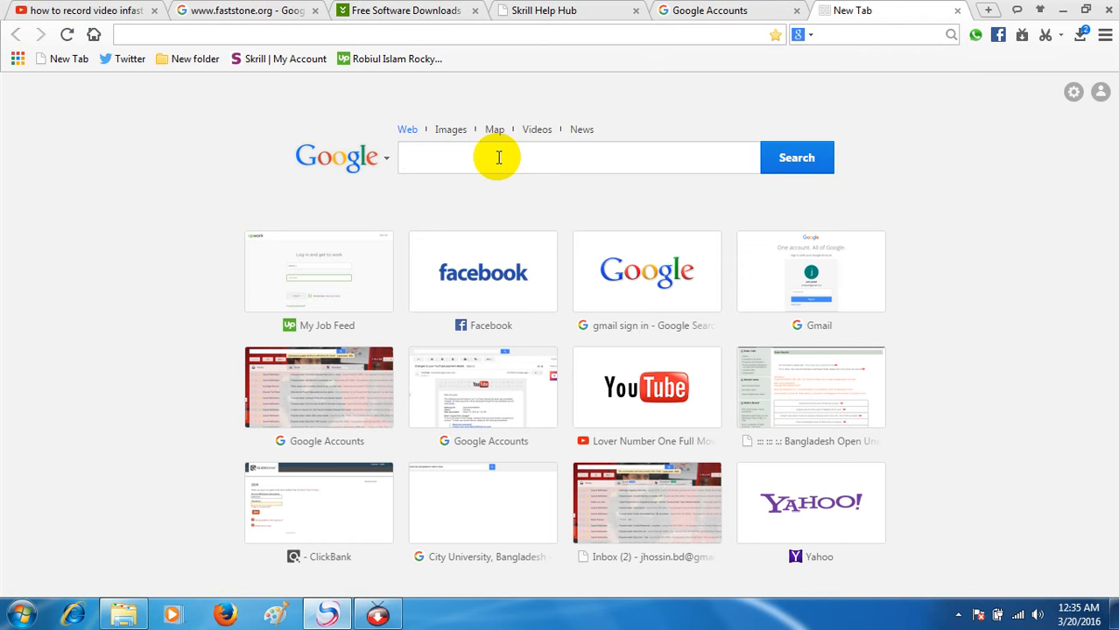
Step: Search Google for 'create gmail account' from the new tab's search box
left_click(578, 158)
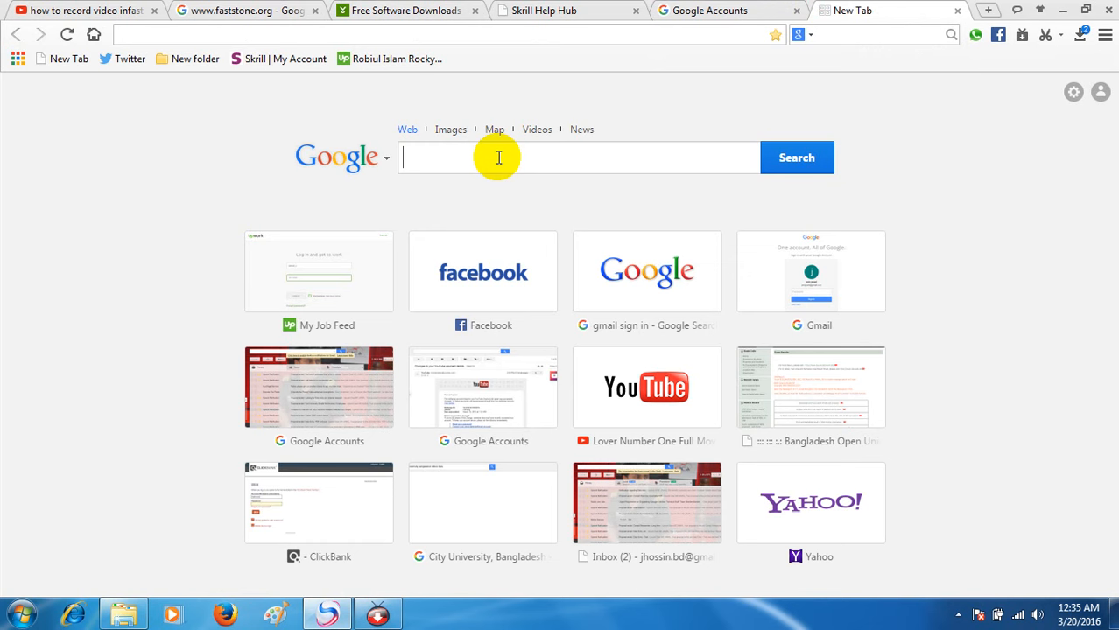
type("creat")
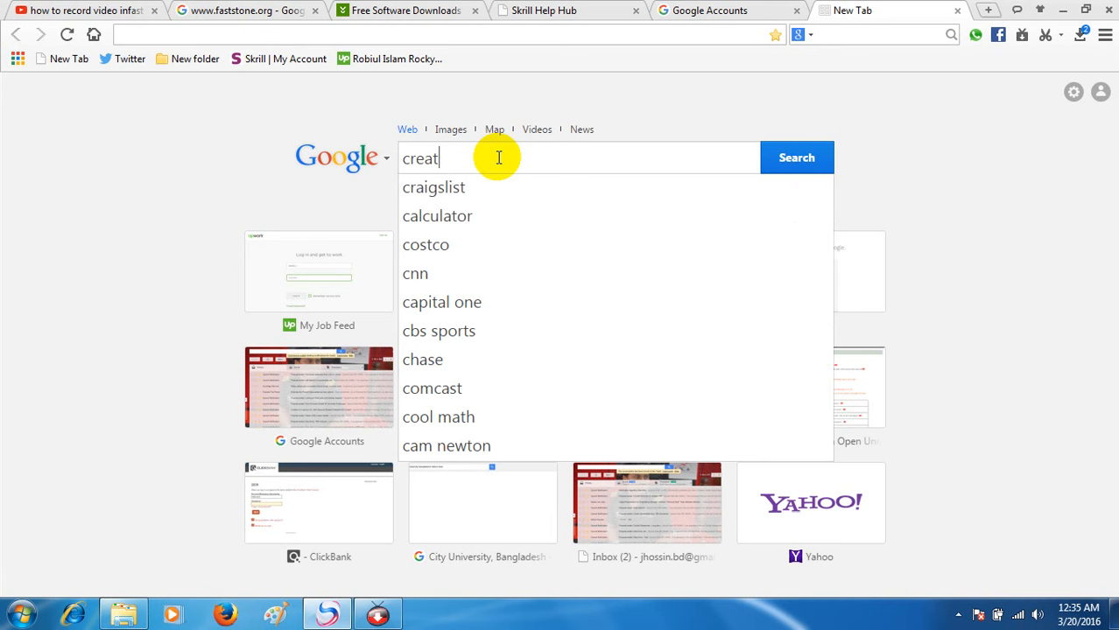
type("e gmail")
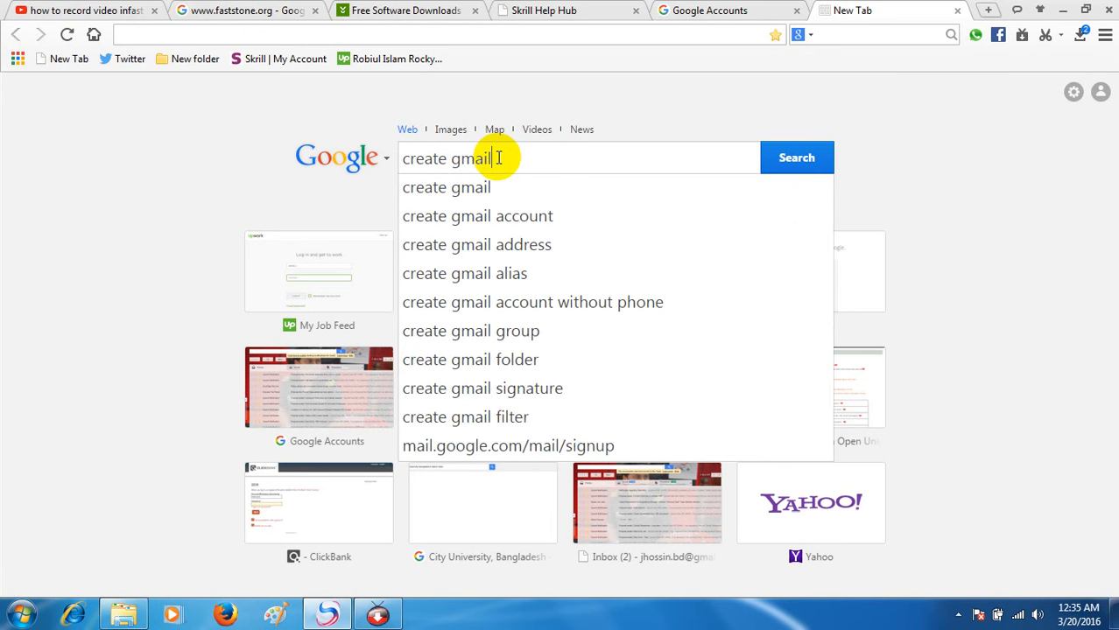
type("acco")
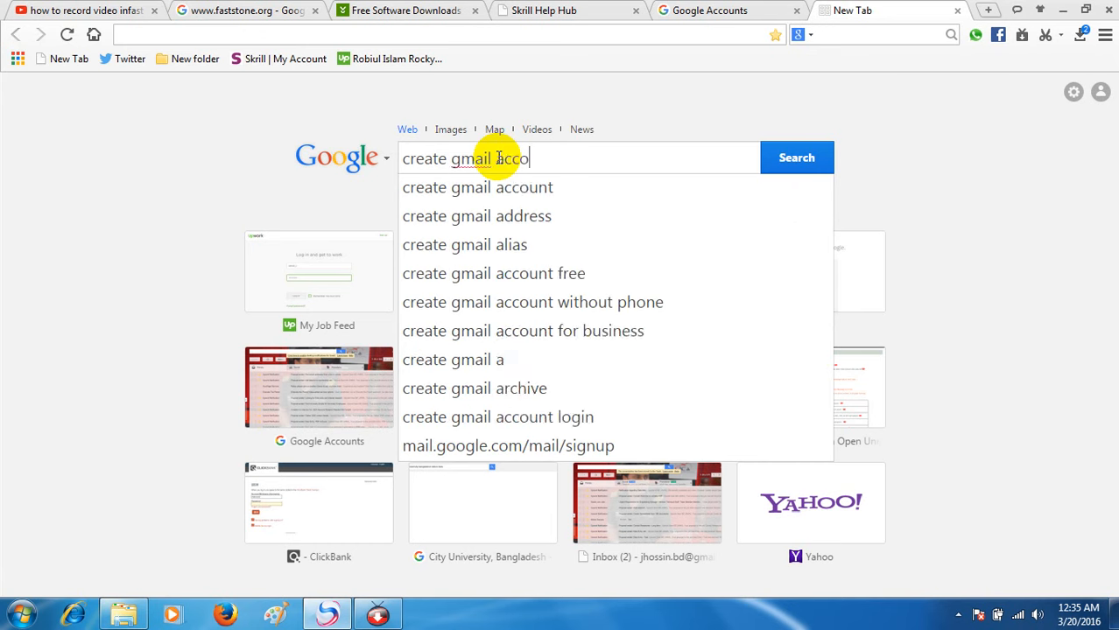
type("unt")
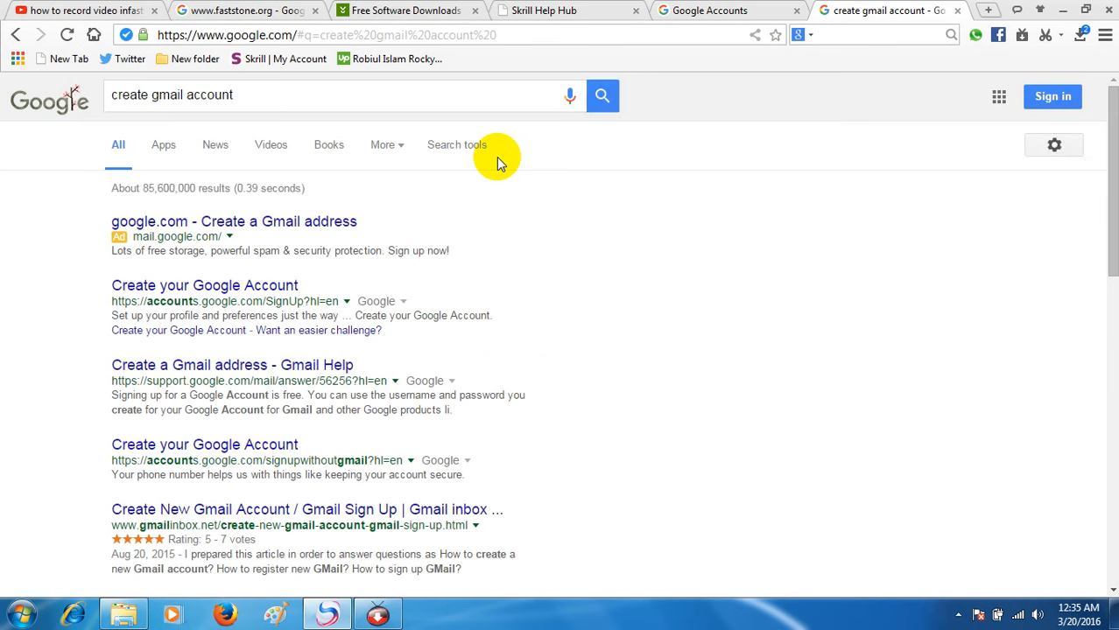
mouse_move(291, 301)
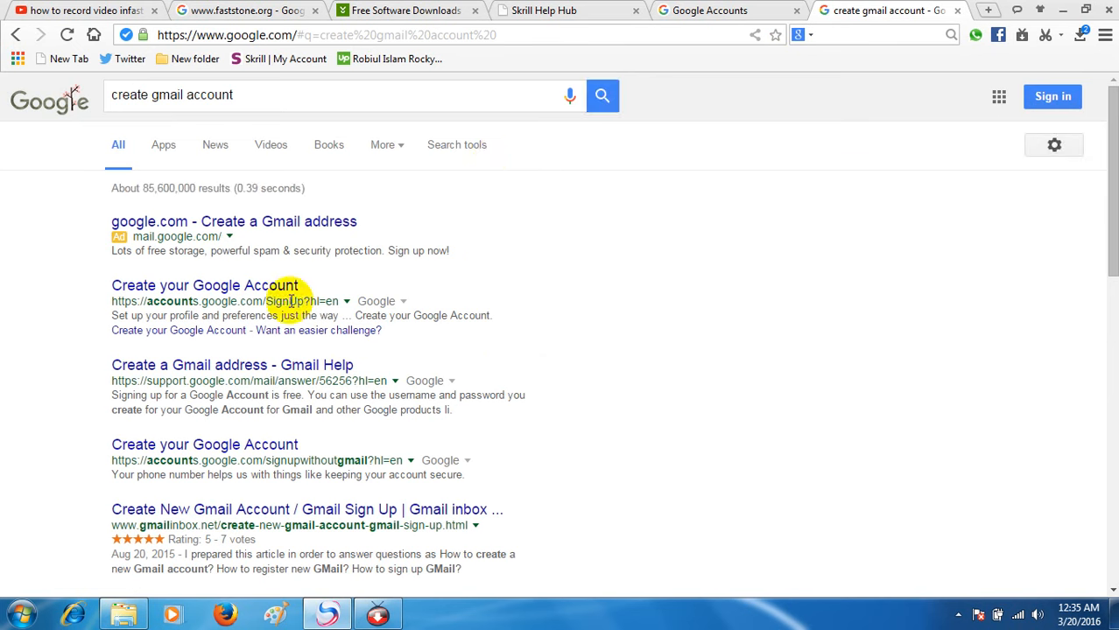
Step: Open the 'Create your Google Account' results in new tabs and switch to the sign-up form
right_click(271, 294)
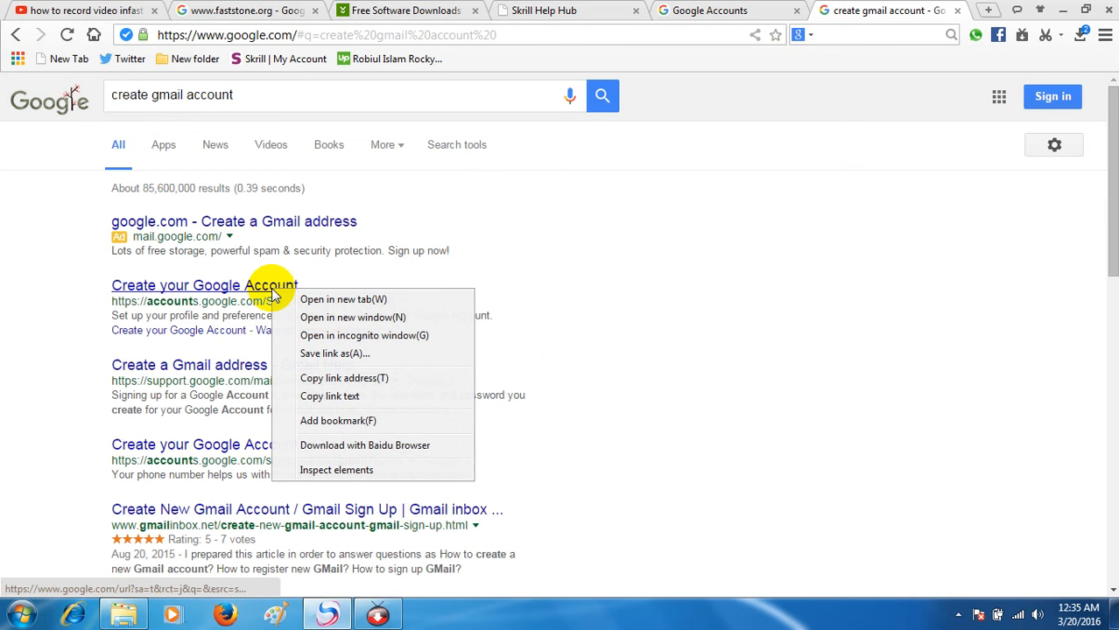
left_click(343, 300)
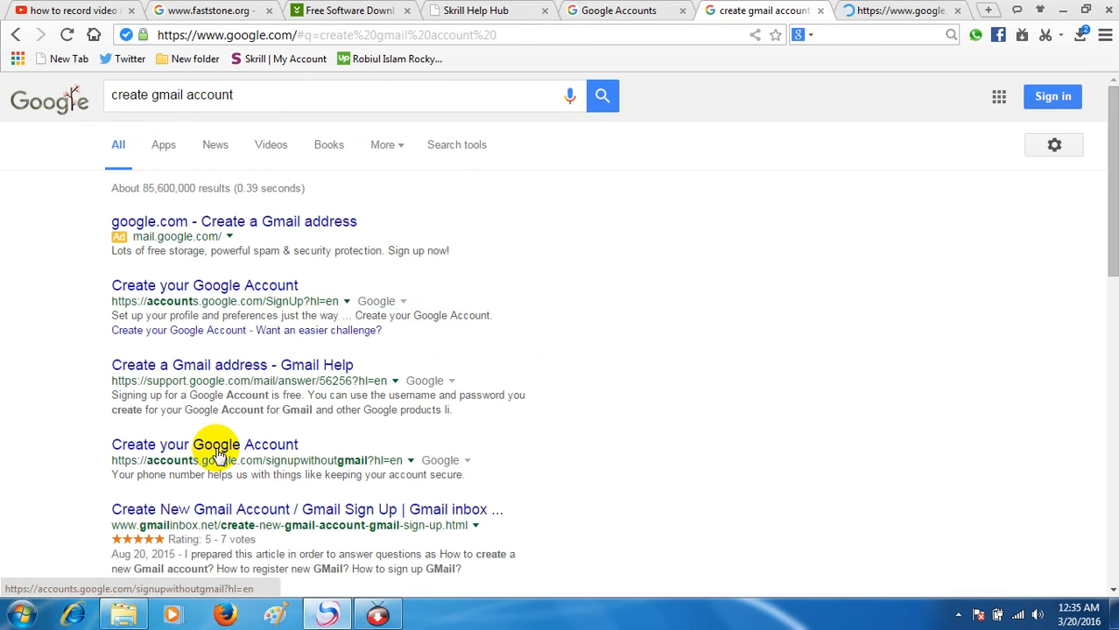
left_click(203, 445)
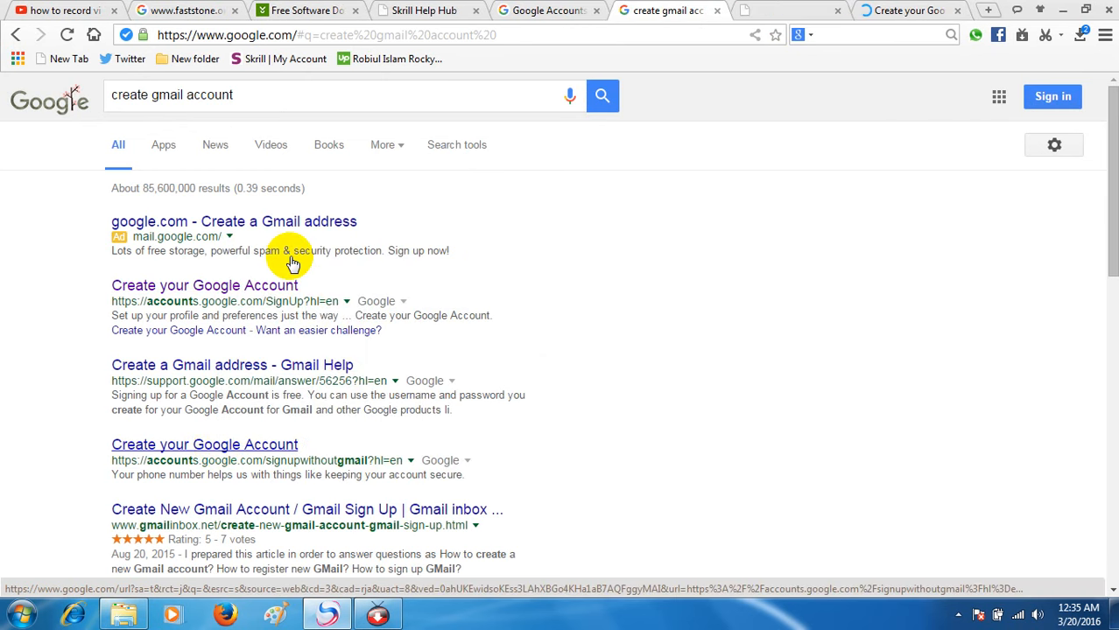
left_click(203, 285)
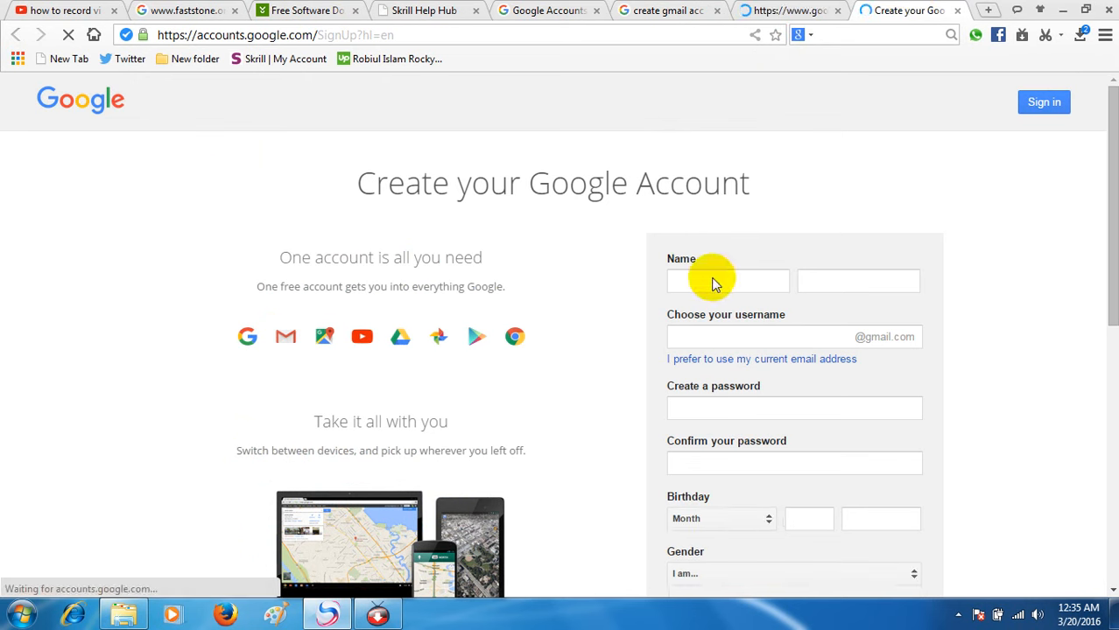
Step: Fill in the first name from suggestions and the last name 'hisen'
left_click(727, 280)
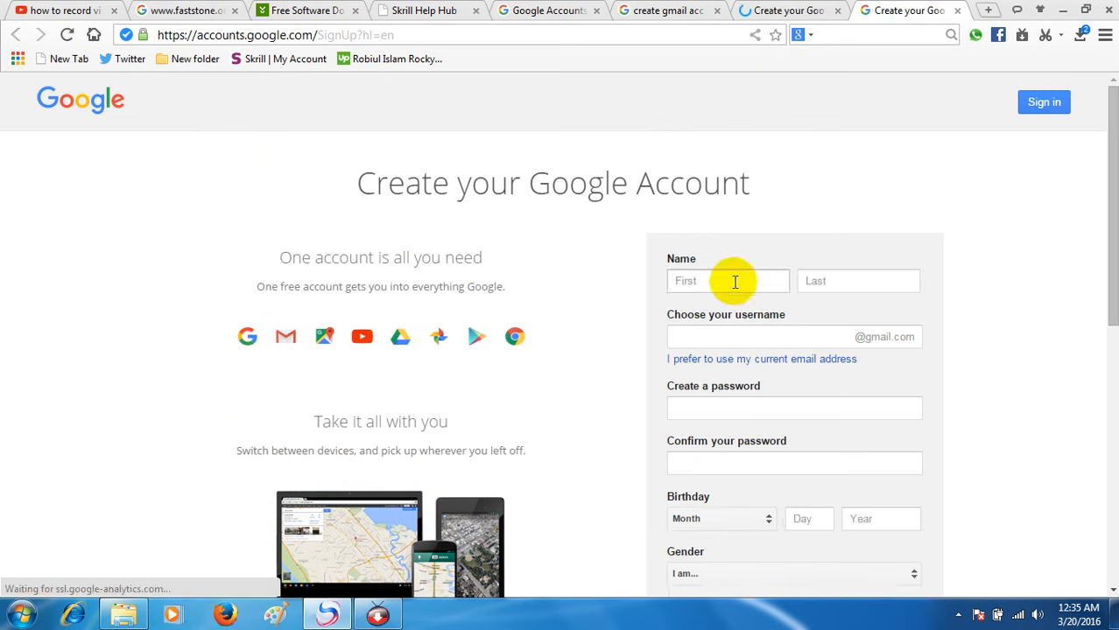
left_click(727, 280)
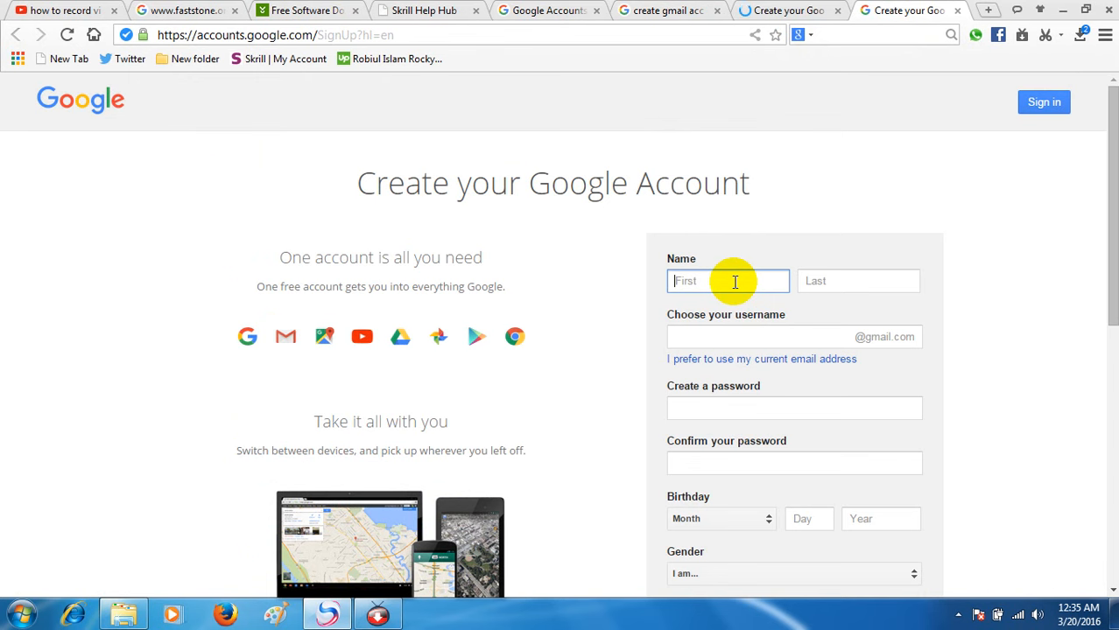
left_click(726, 280)
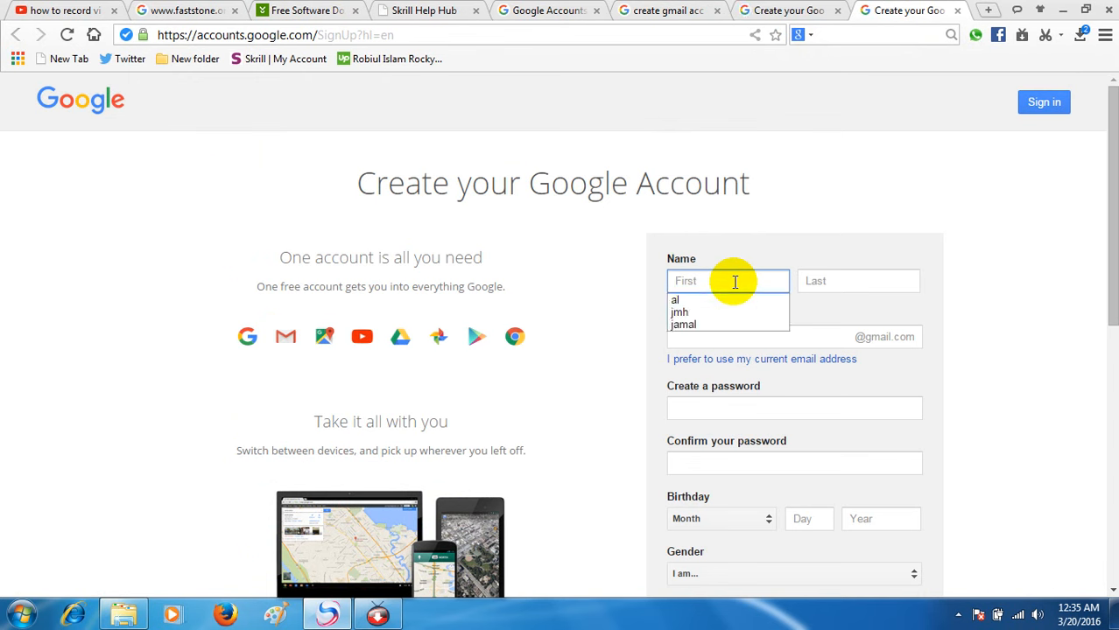
left_click(683, 324)
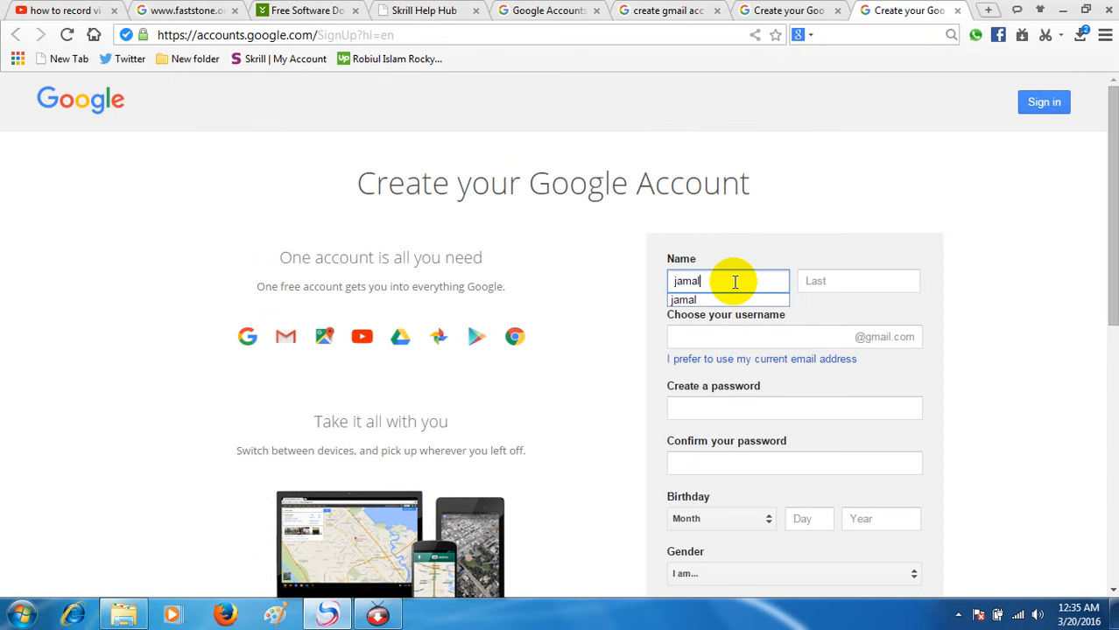
left_click(858, 281)
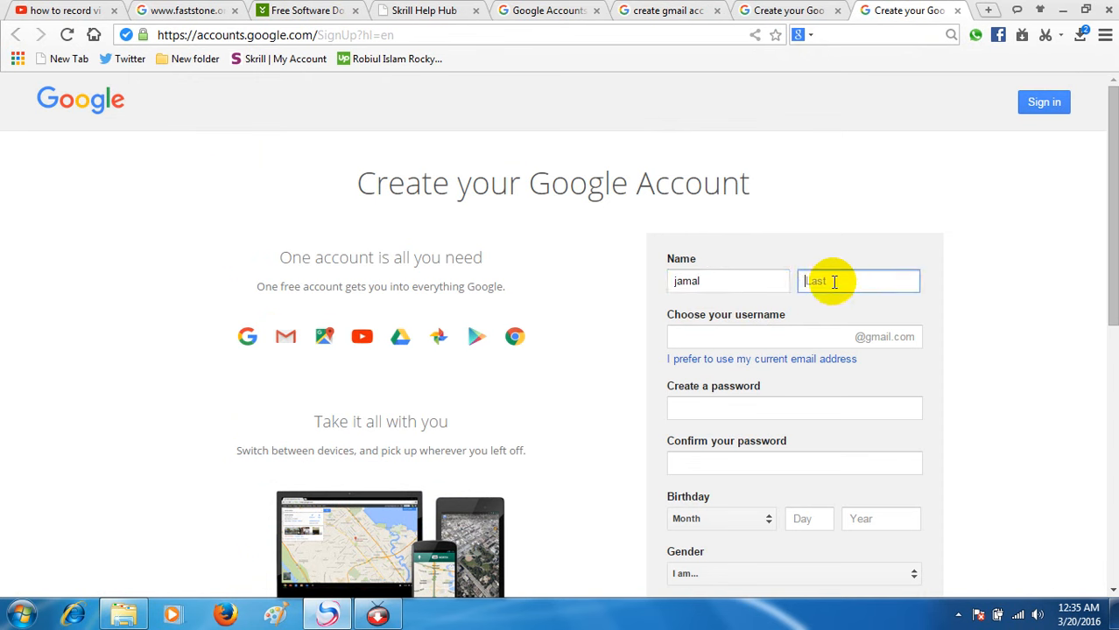
type("hisen")
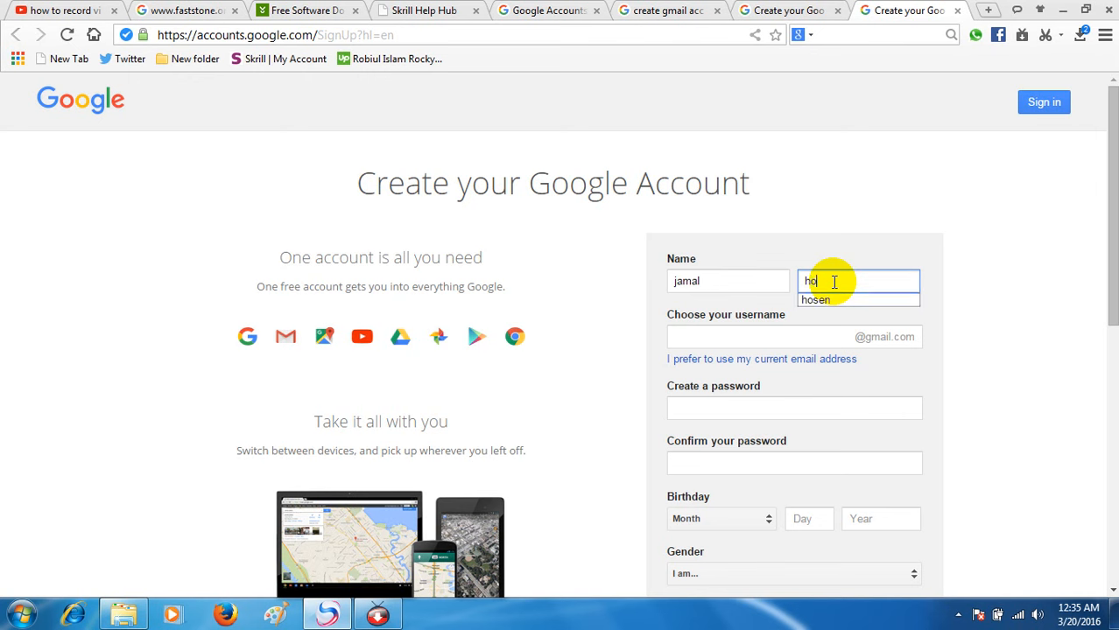
left_click(814, 299)
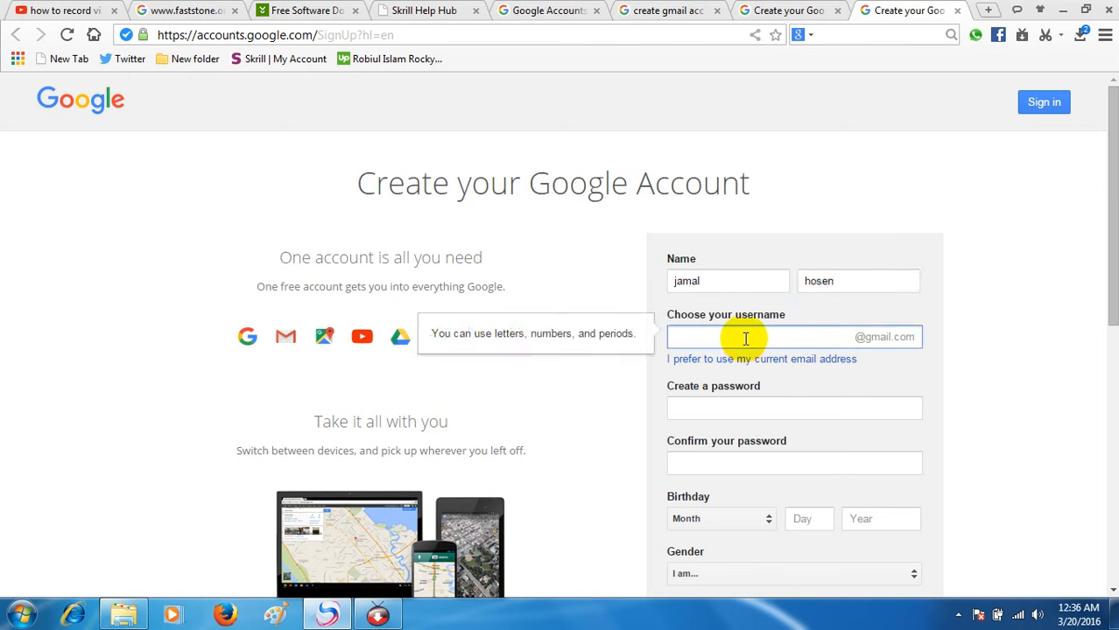
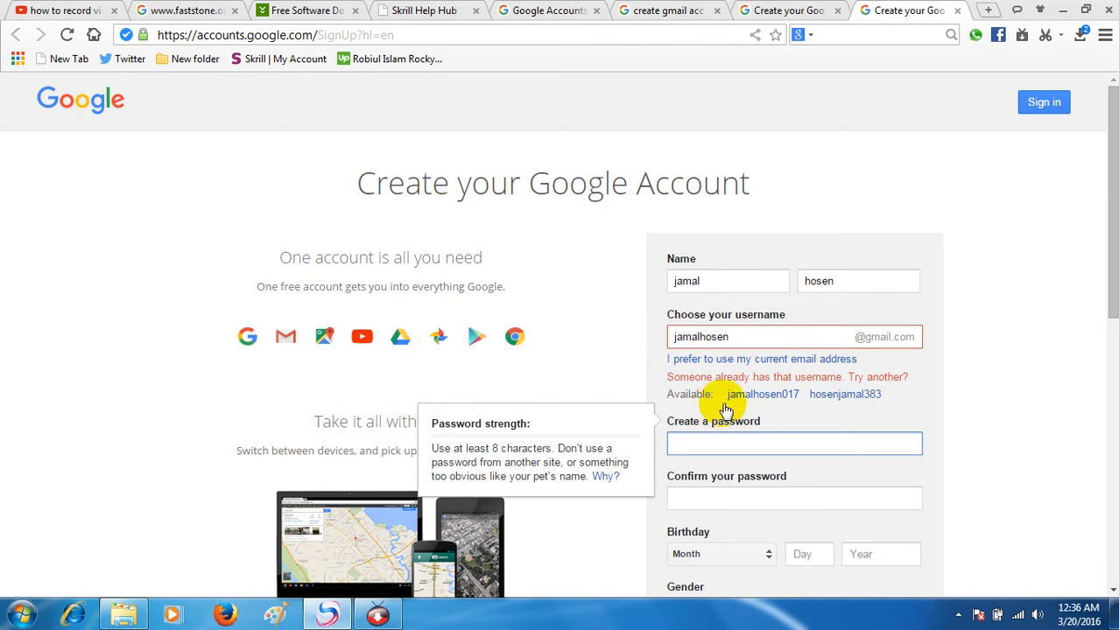
mouse_move(844, 394)
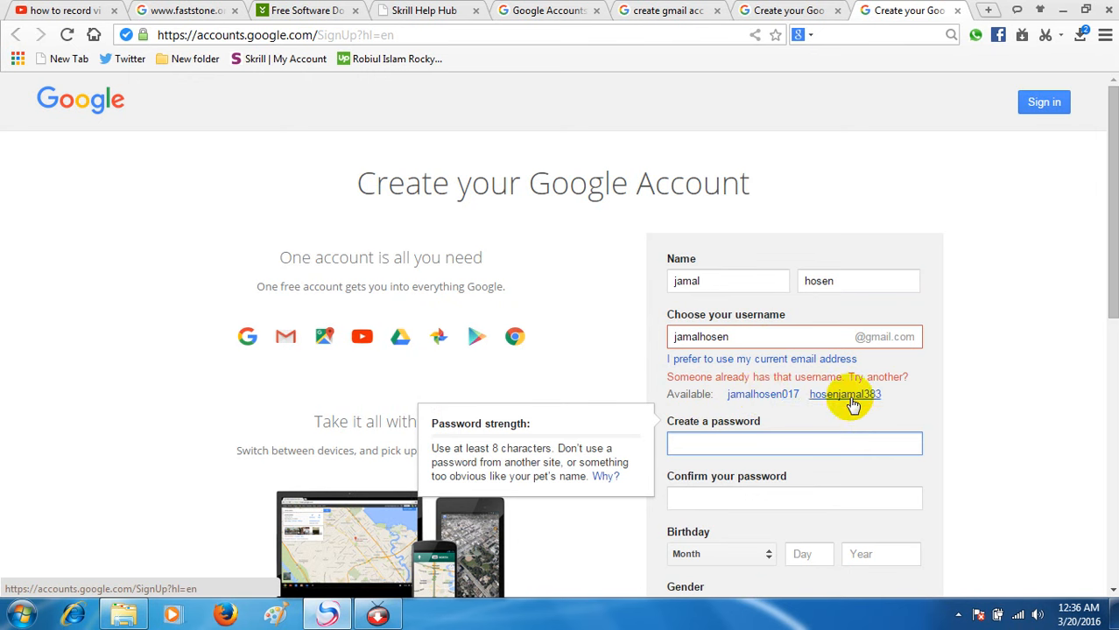
left_click(709, 336)
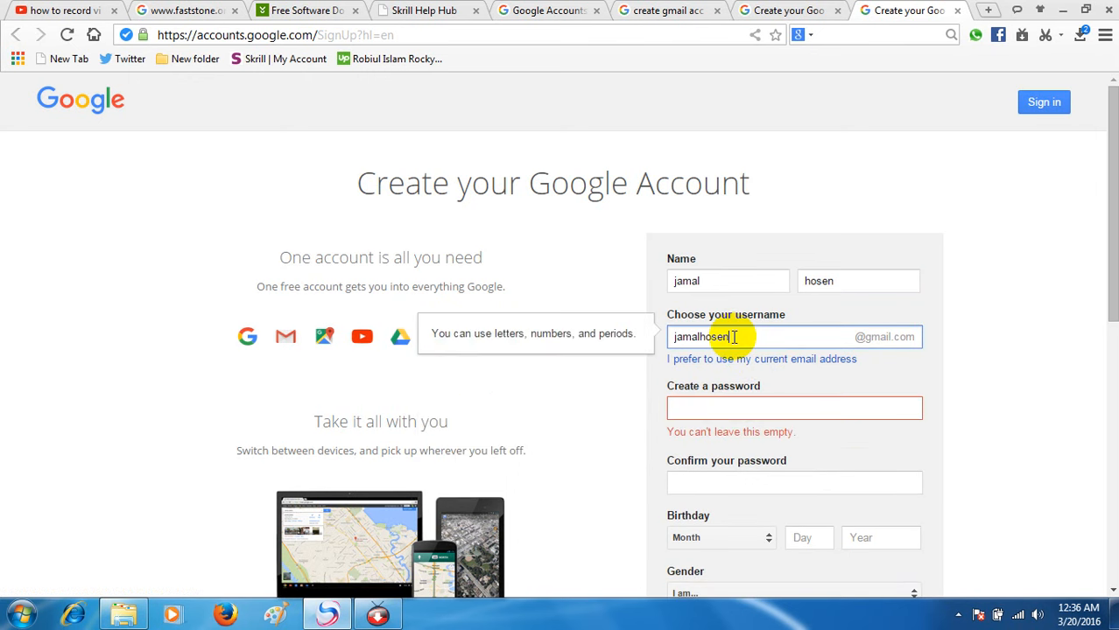
type("01")
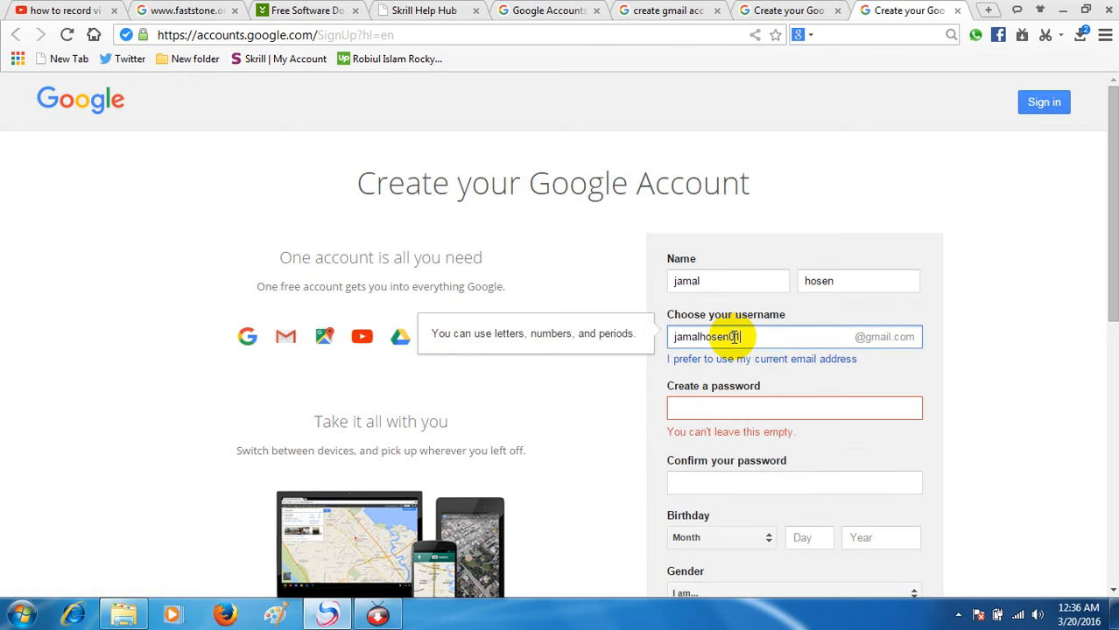
left_click(793, 407)
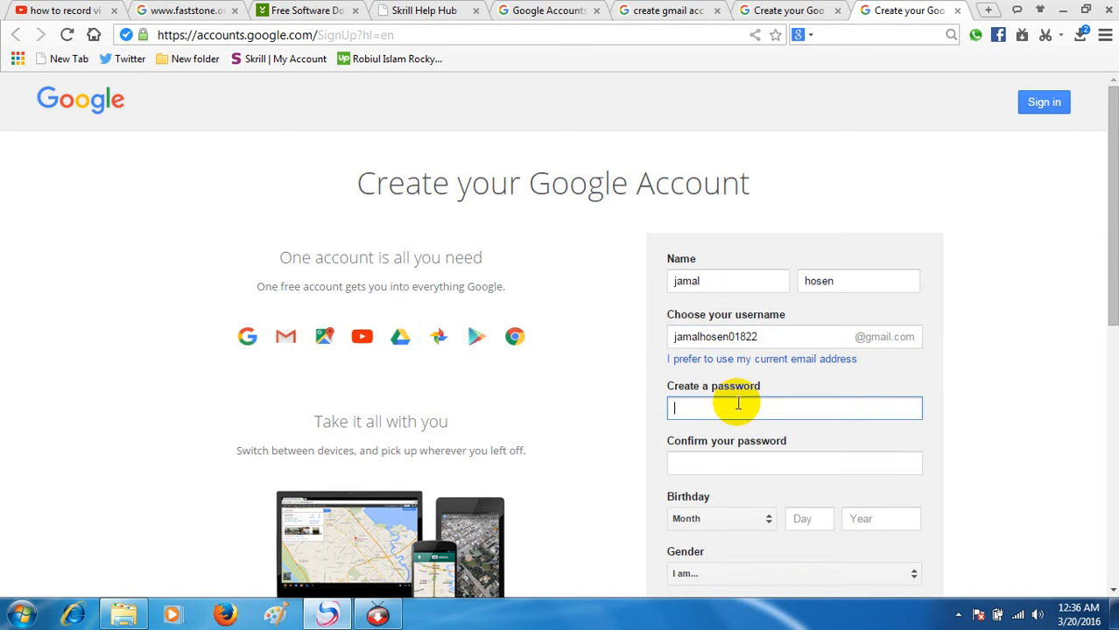
left_click(795, 408)
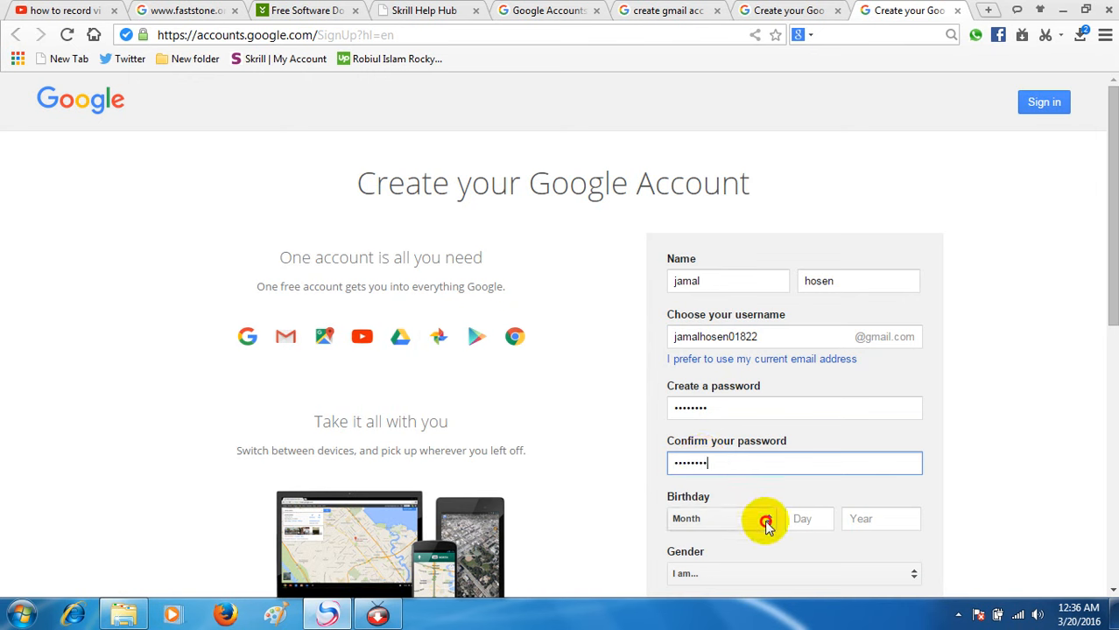
left_click(720, 519)
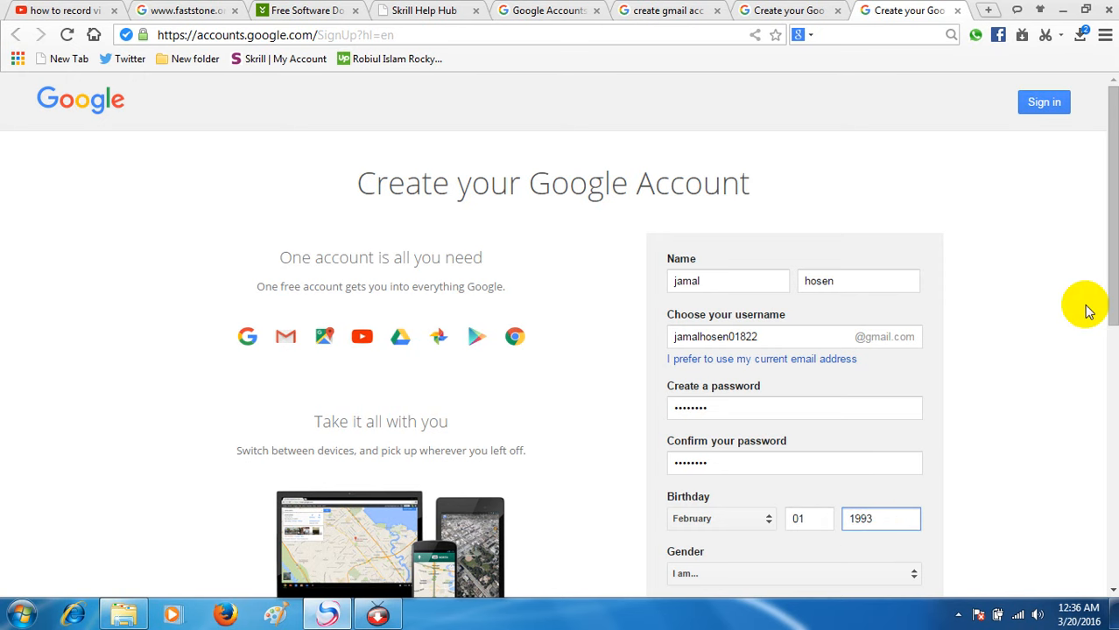
Step: Set gender to Male and enter the +880 mobile number (17…432)
scroll("down", 3)
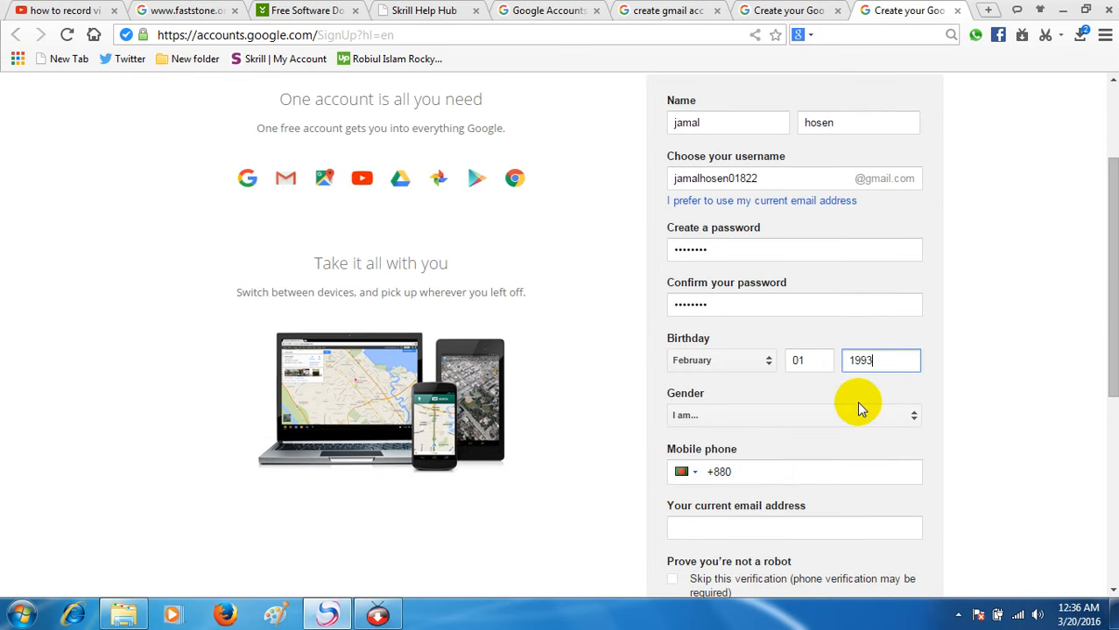
left_click(791, 415)
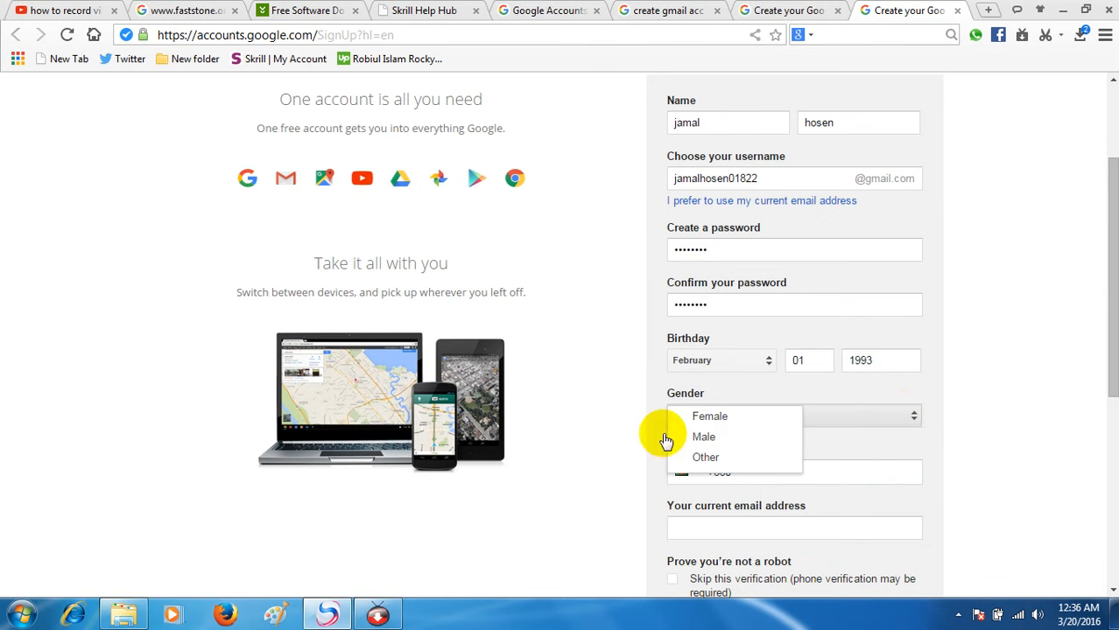
left_click(703, 437)
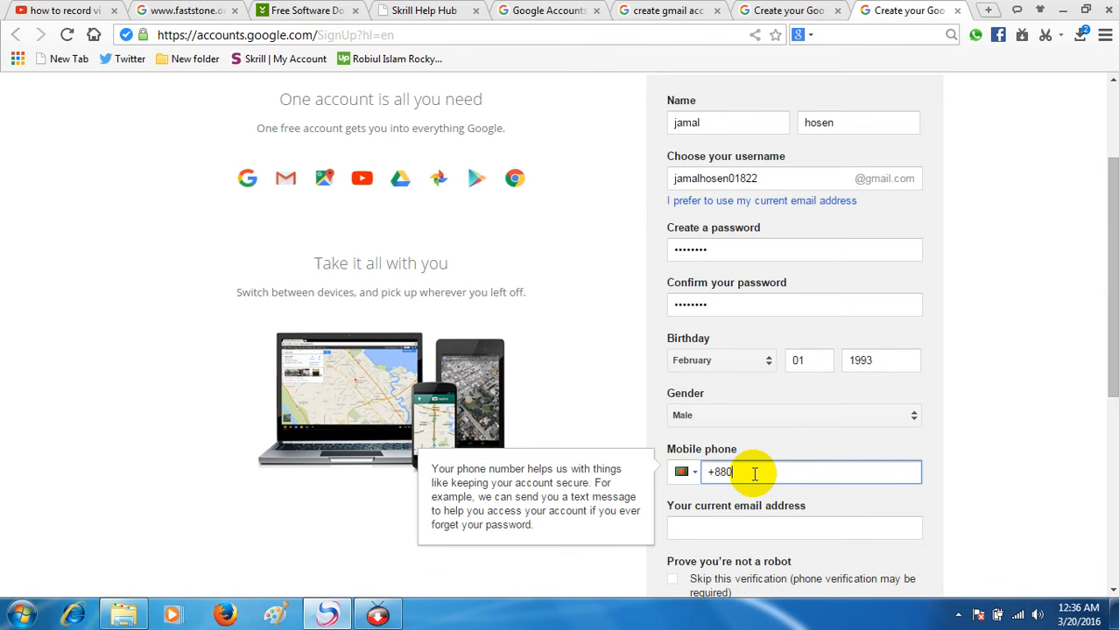
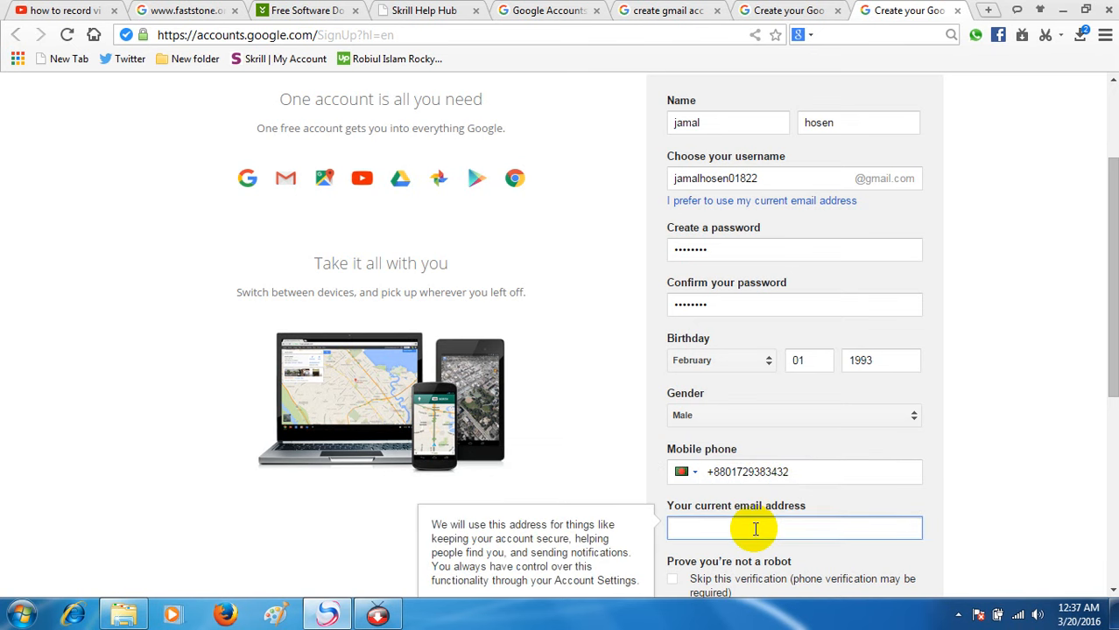
Step: Enter the current email address beginning 'sun' in the sign-up form
left_click(794, 528)
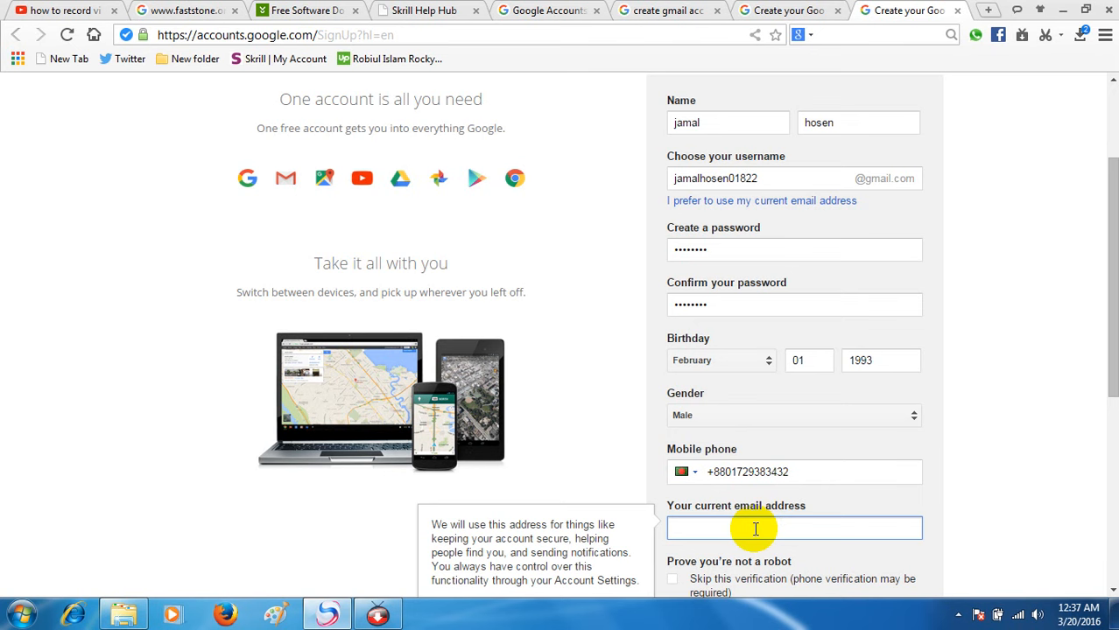
left_click(793, 529)
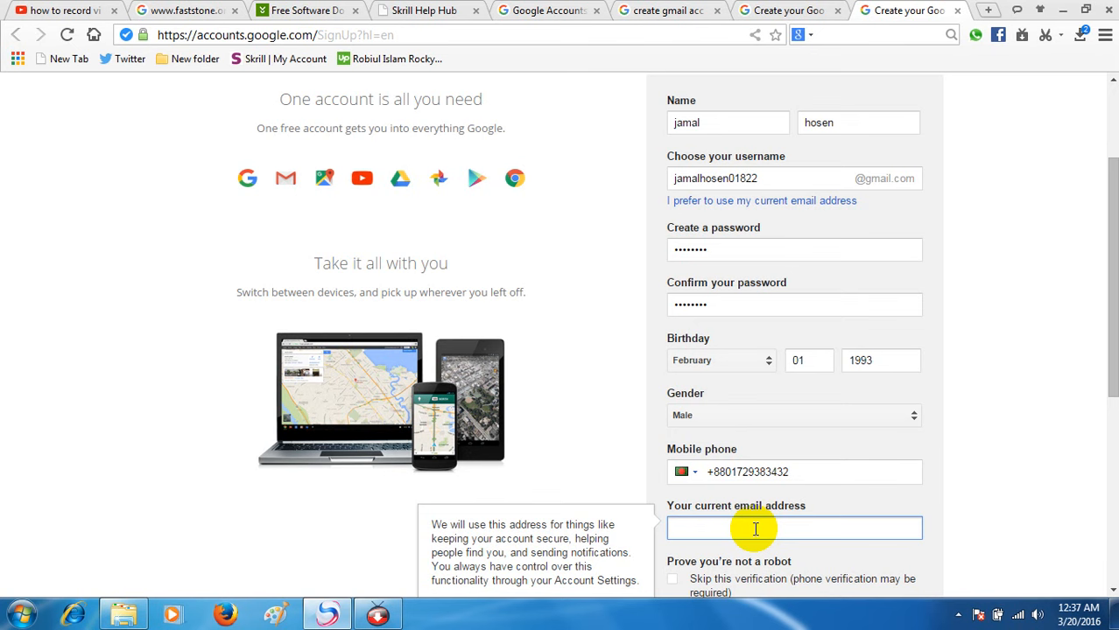
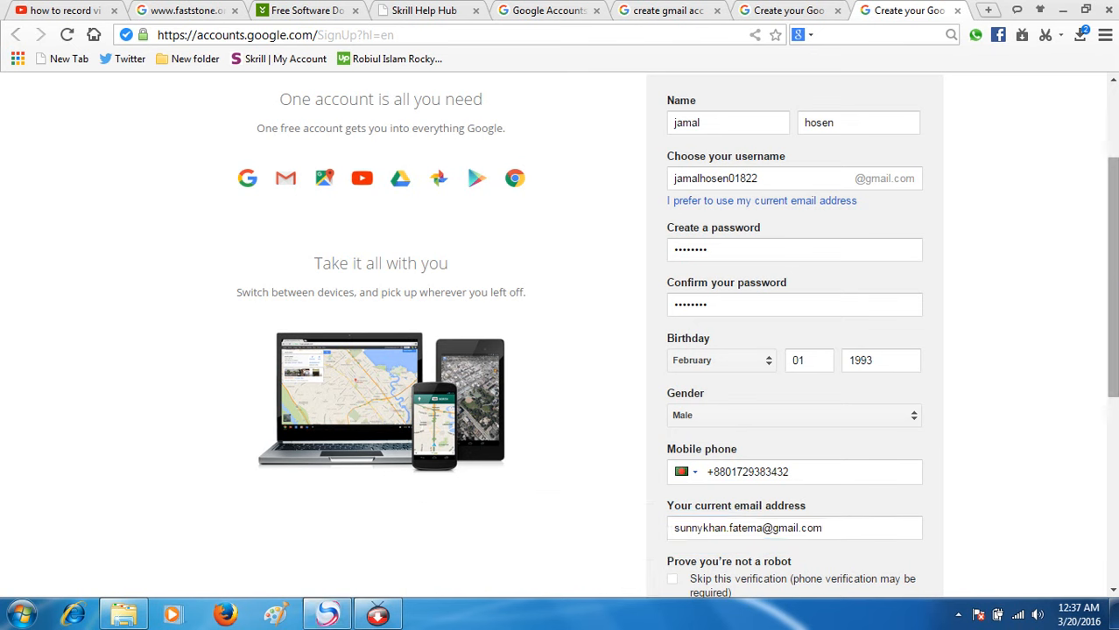
scroll("down", 3)
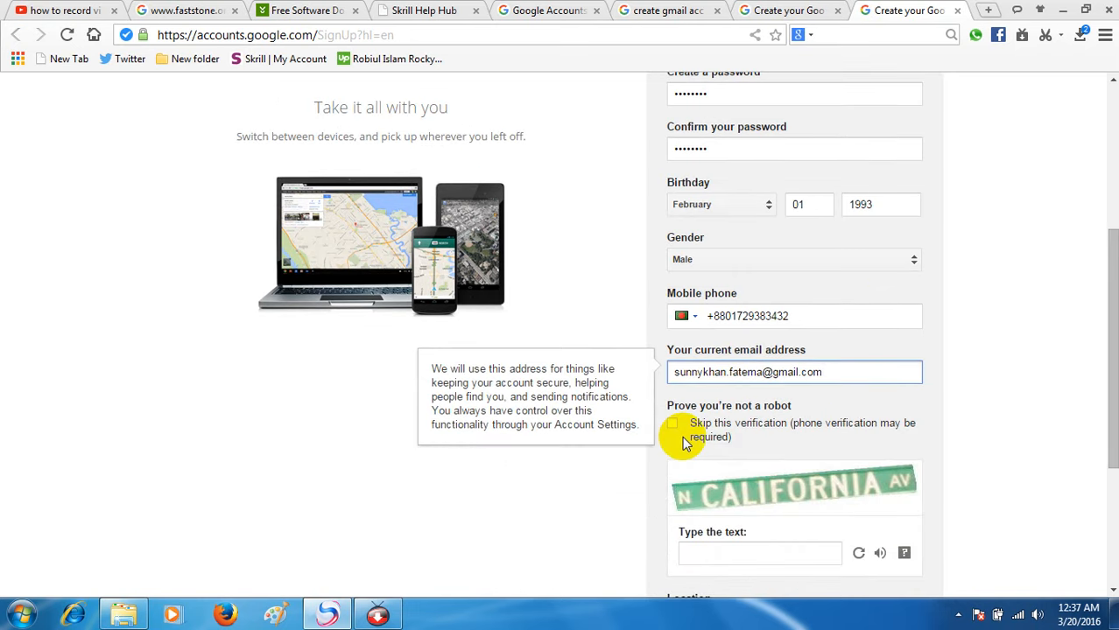
mouse_move(1112, 331)
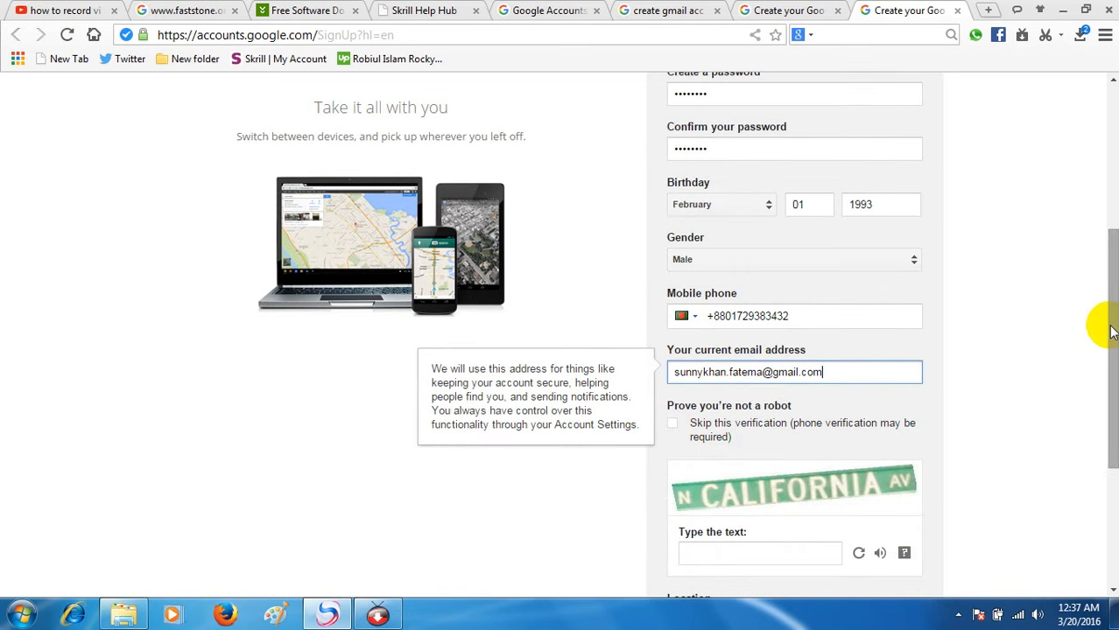
scroll("down", 3)
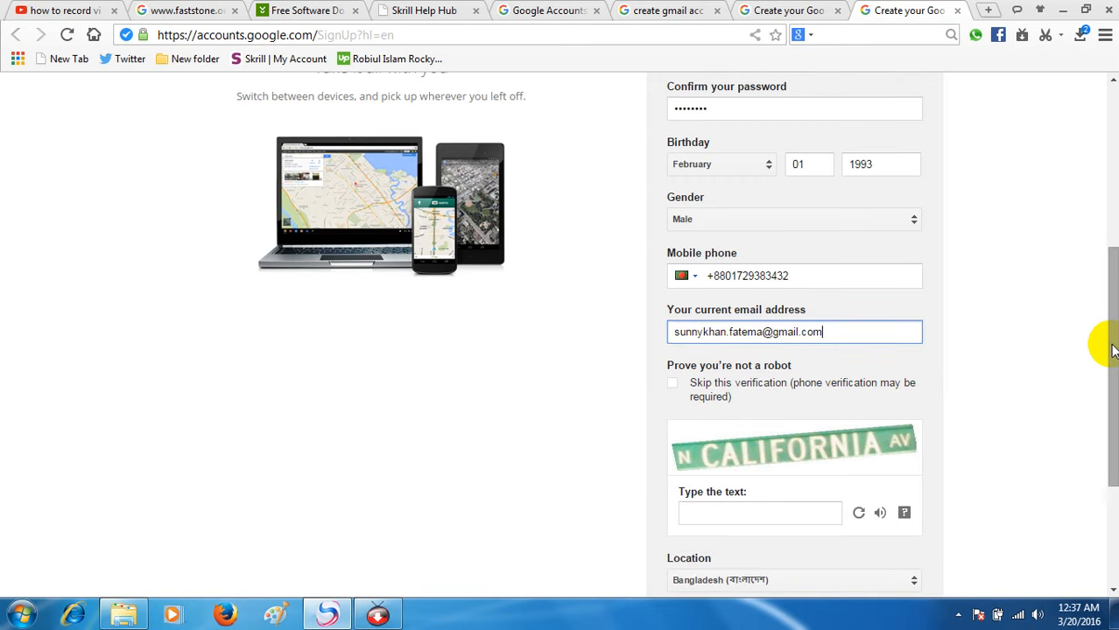
Step: Skip the robot verification and accept the Terms of Service and Privacy Policy
left_click(760, 511)
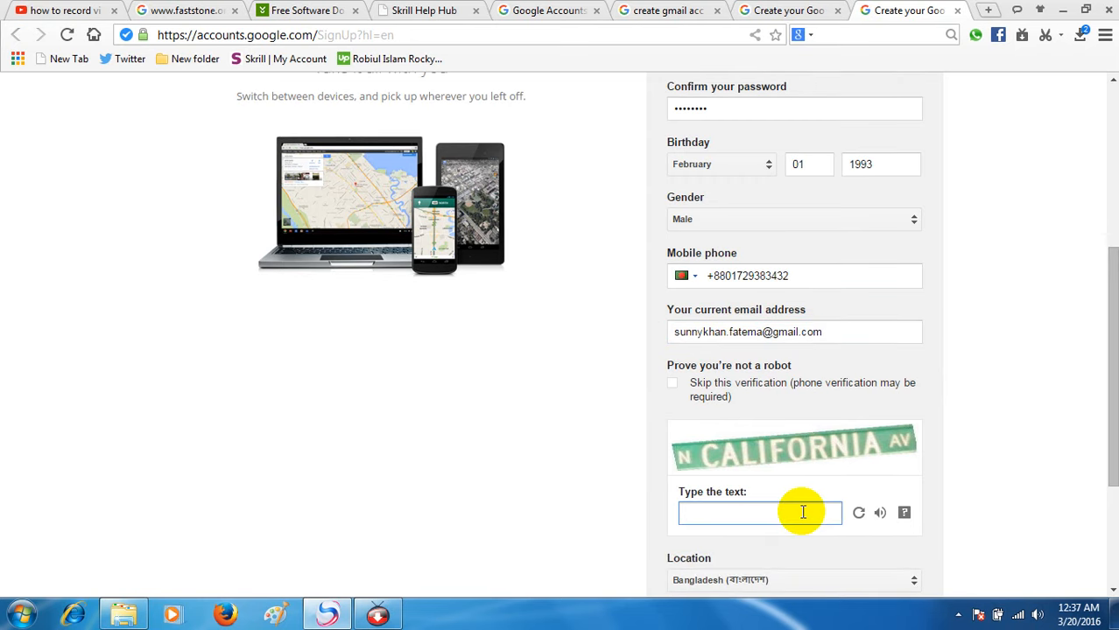
left_click(672, 384)
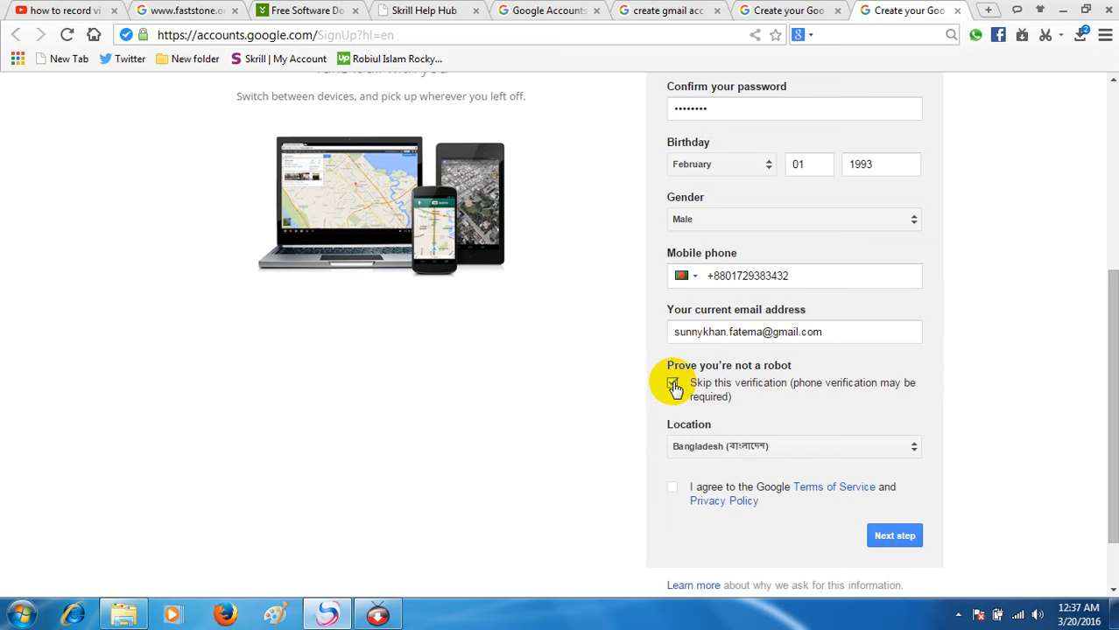
left_click(673, 387)
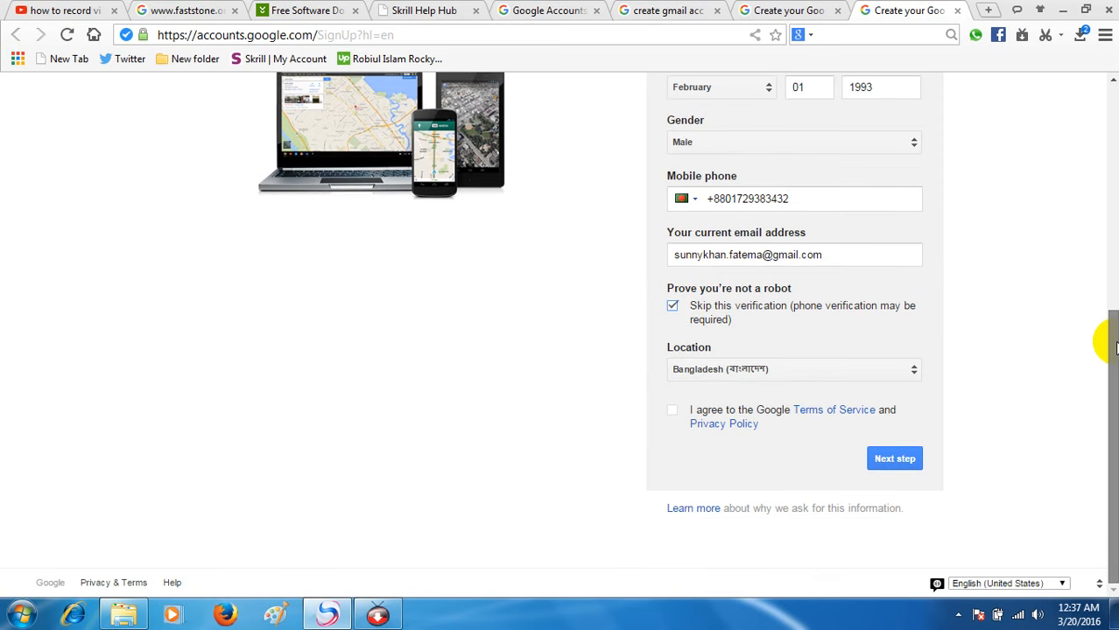
mouse_move(791, 429)
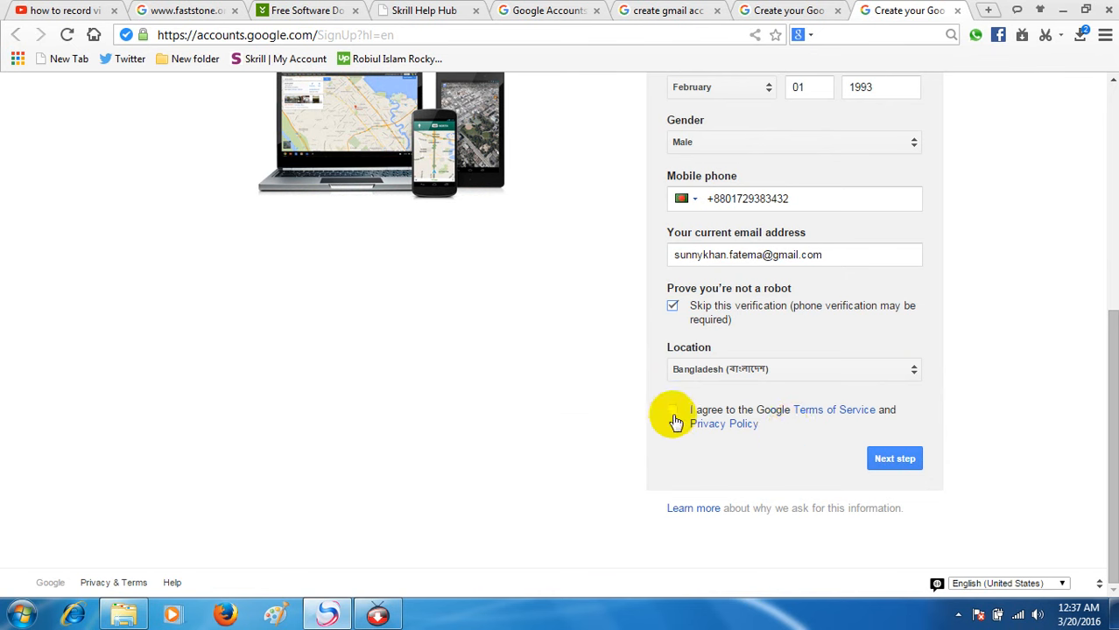
left_click(672, 410)
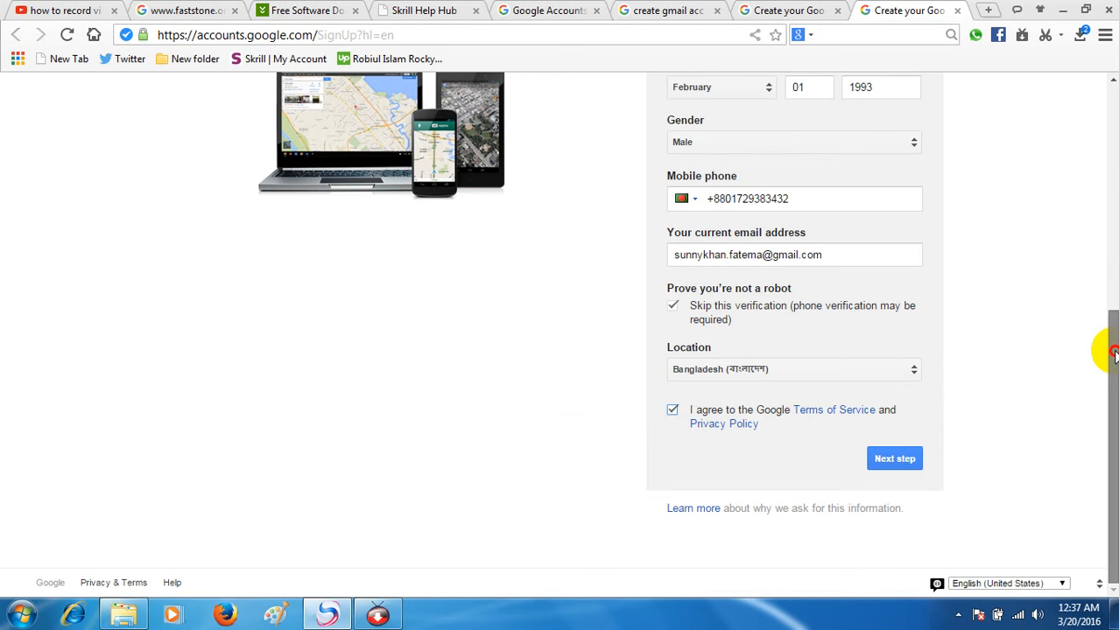
scroll("up", 3)
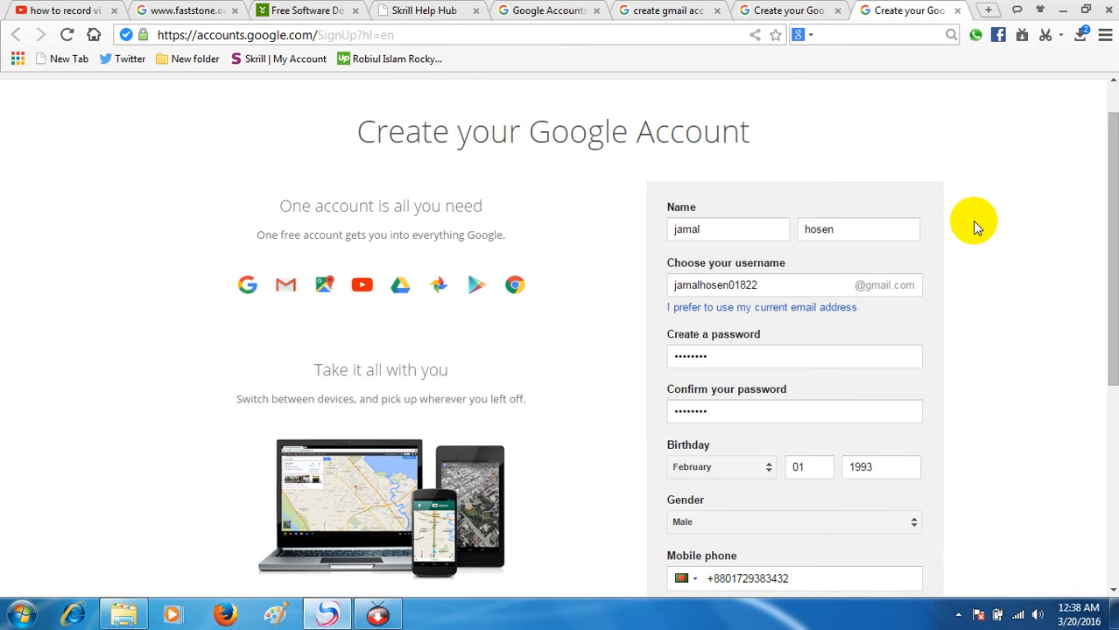
scroll("down", 3)
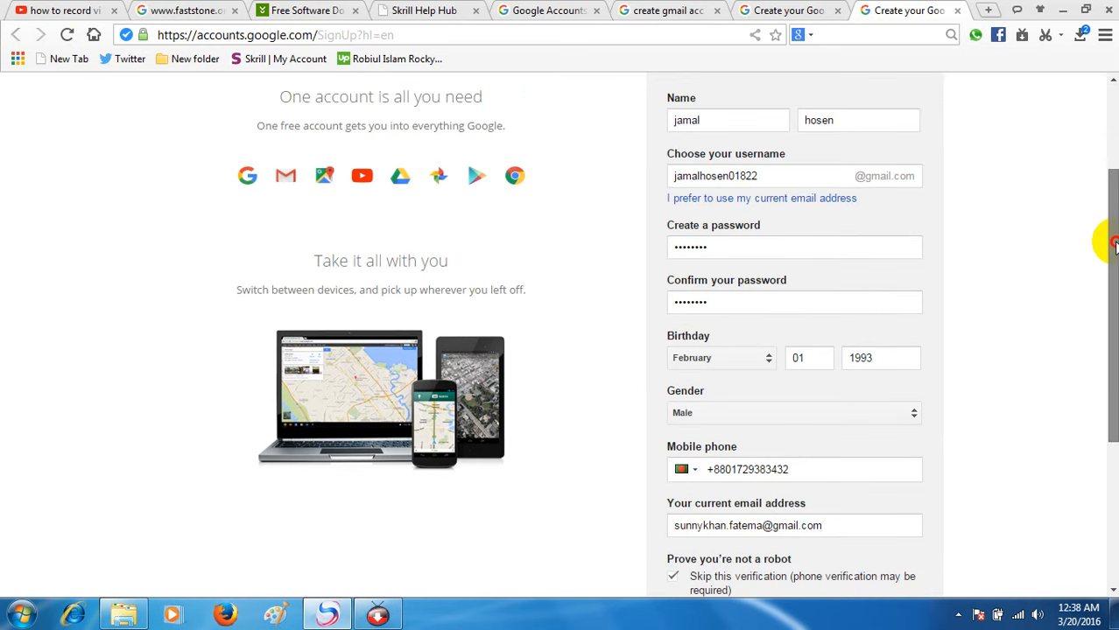
scroll("down", 3)
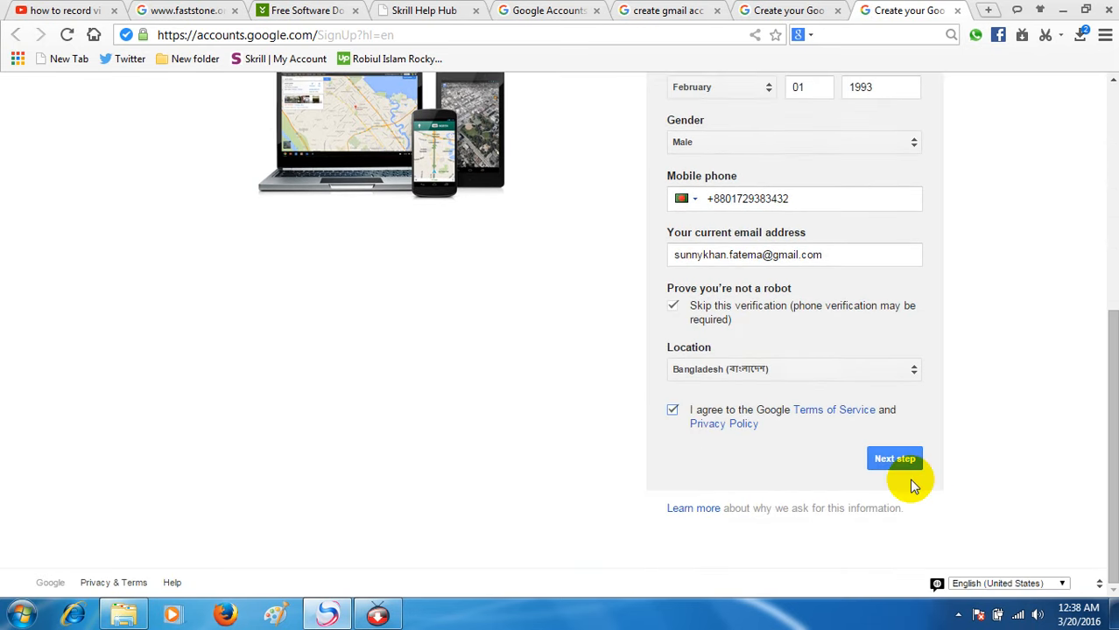
mouse_move(891, 49)
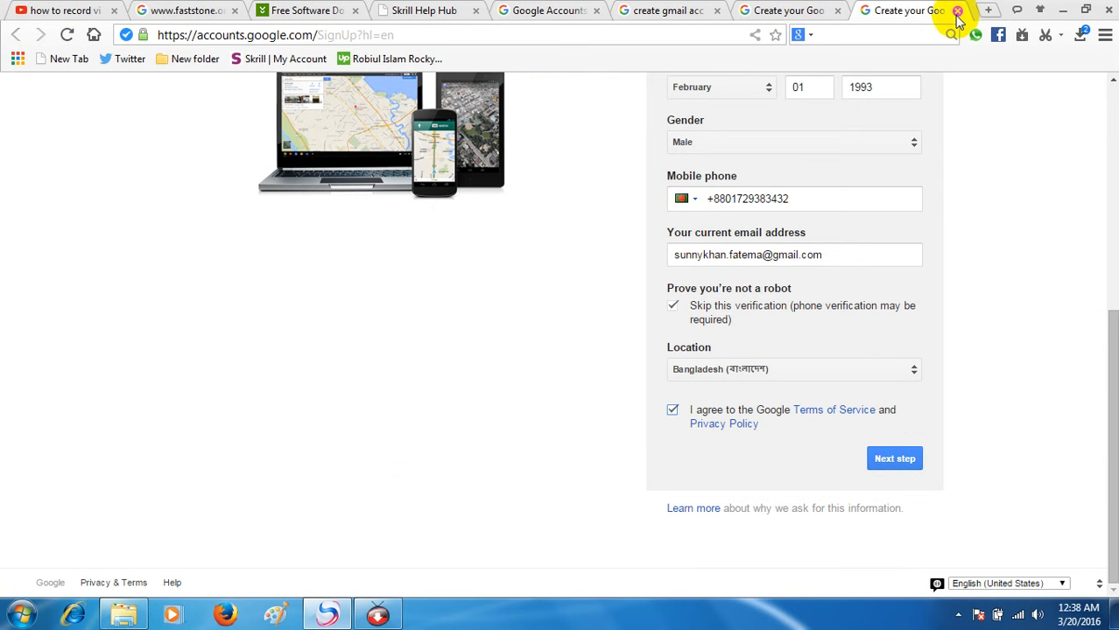
Step: Close the duplicate sign-up tab and select Voice Call for code delivery on the Verify your account page
left_click(957, 10)
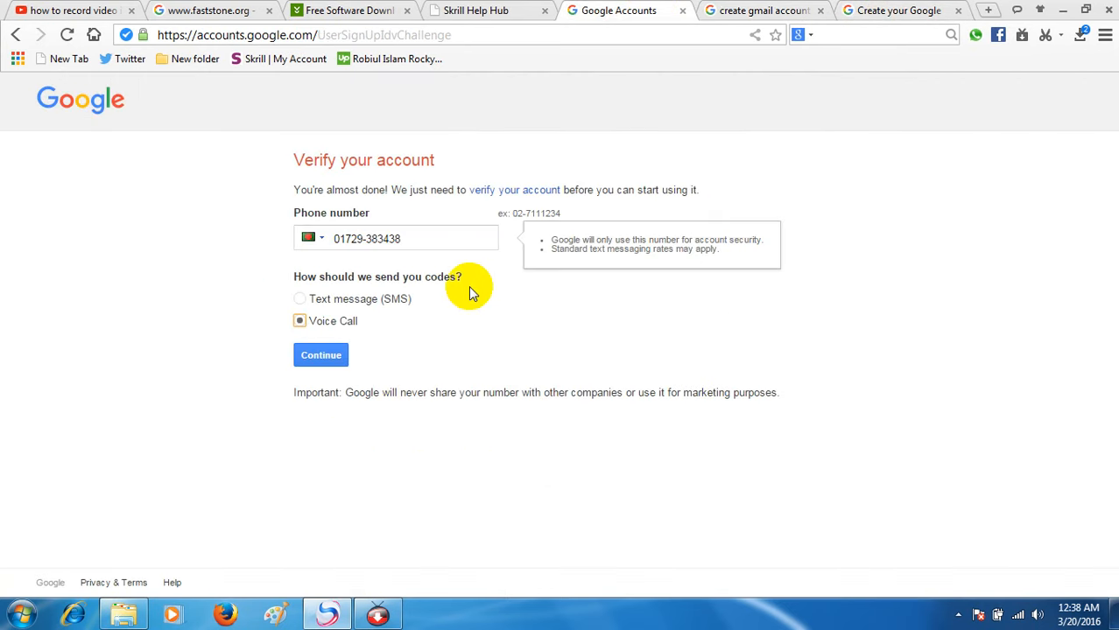
mouse_move(490, 311)
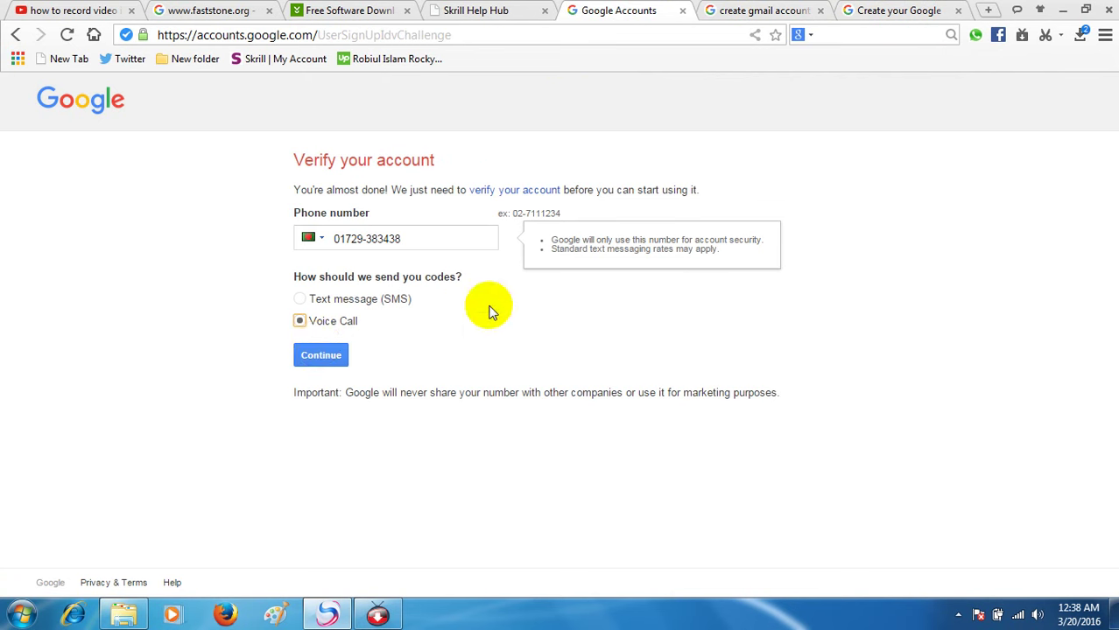
mouse_move(312, 315)
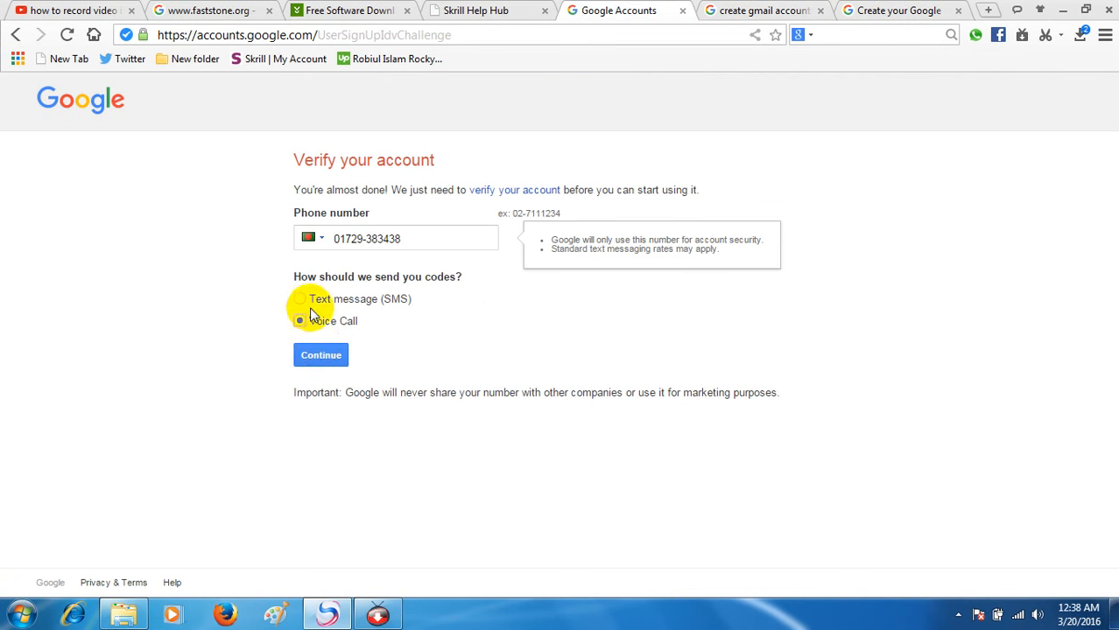
left_click(301, 298)
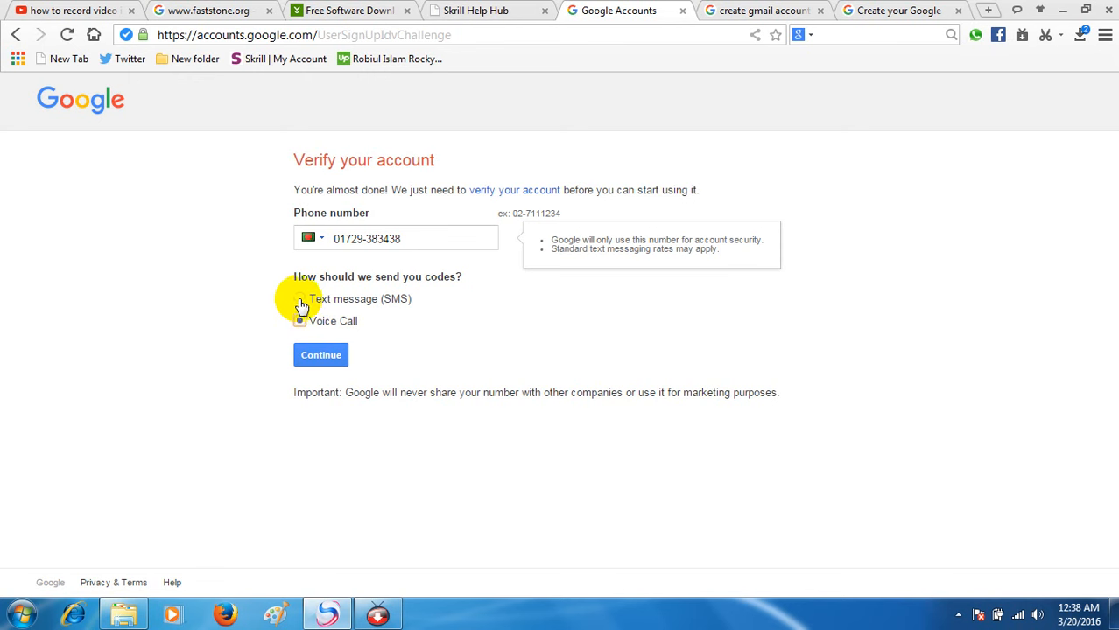
left_click(301, 298)
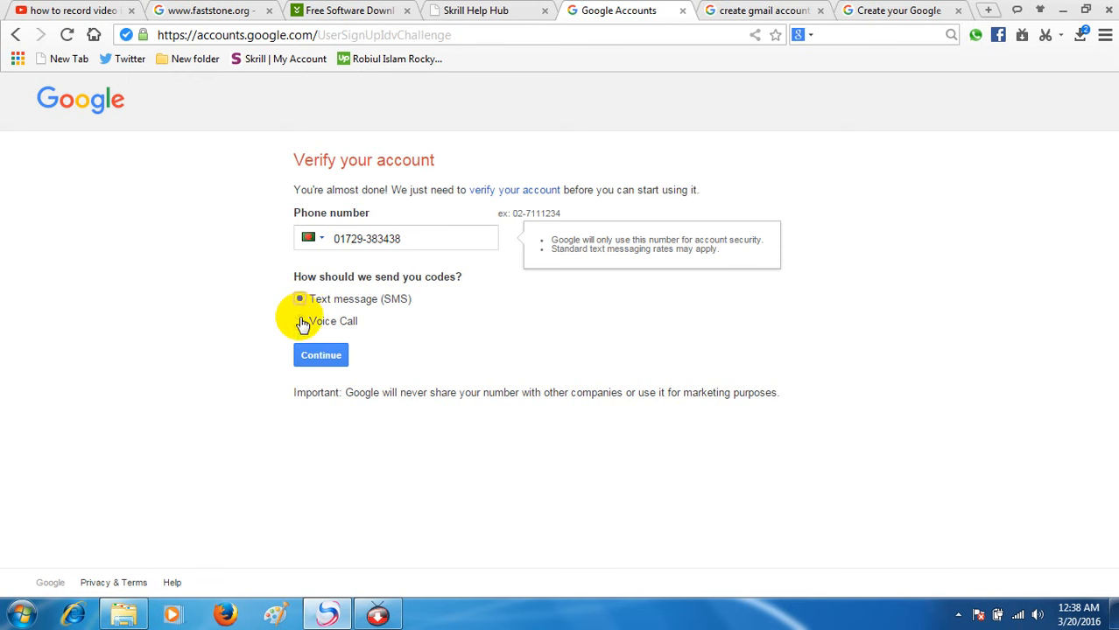
left_click(301, 322)
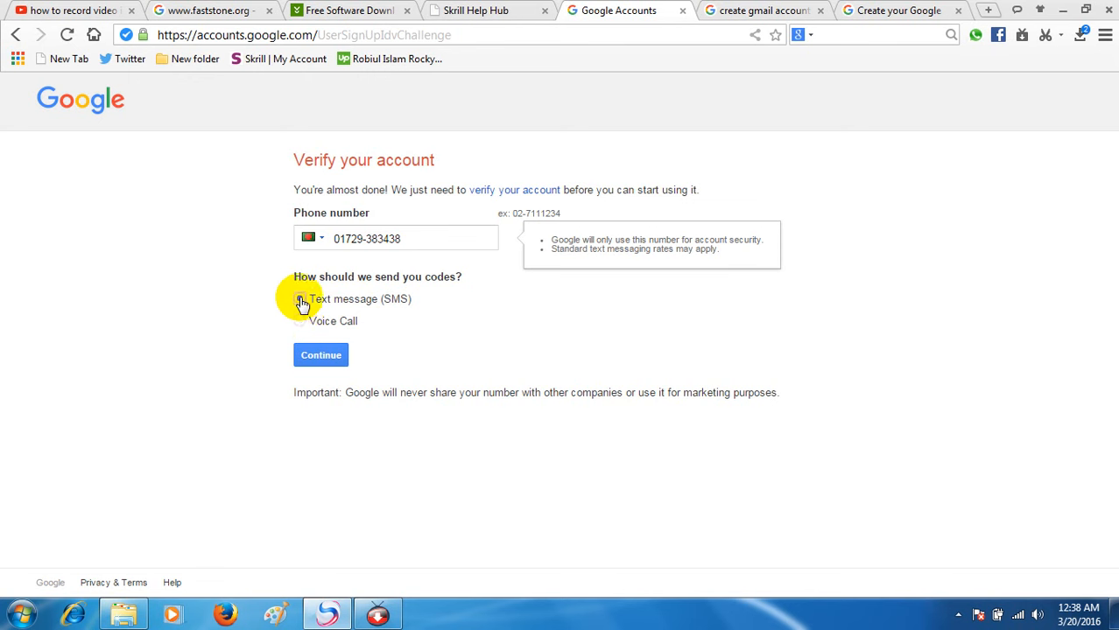
left_click(301, 298)
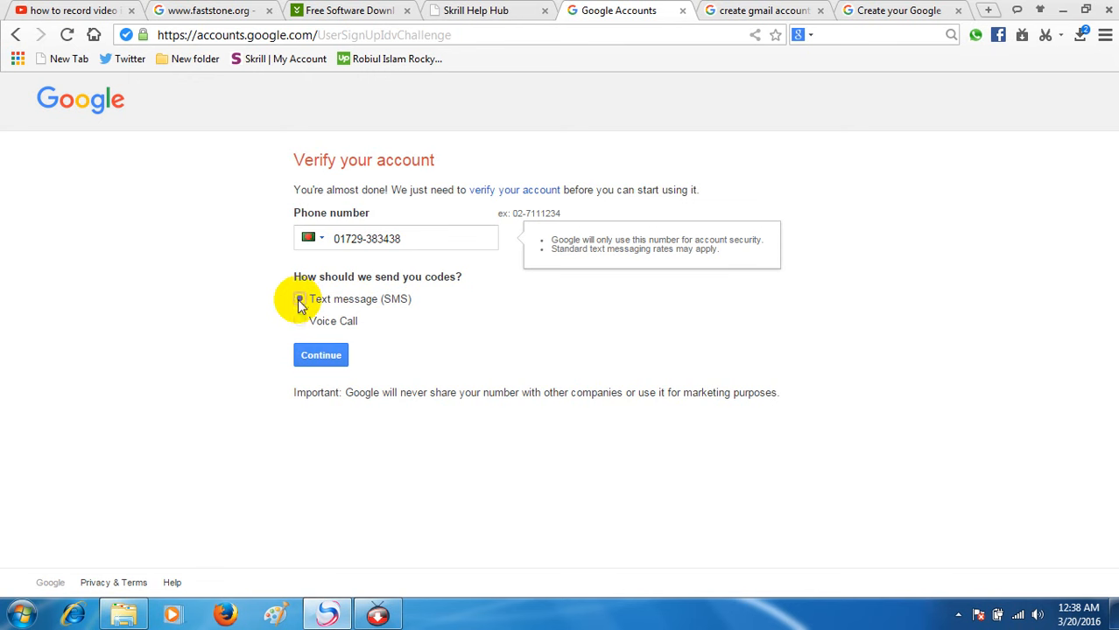
left_click(301, 323)
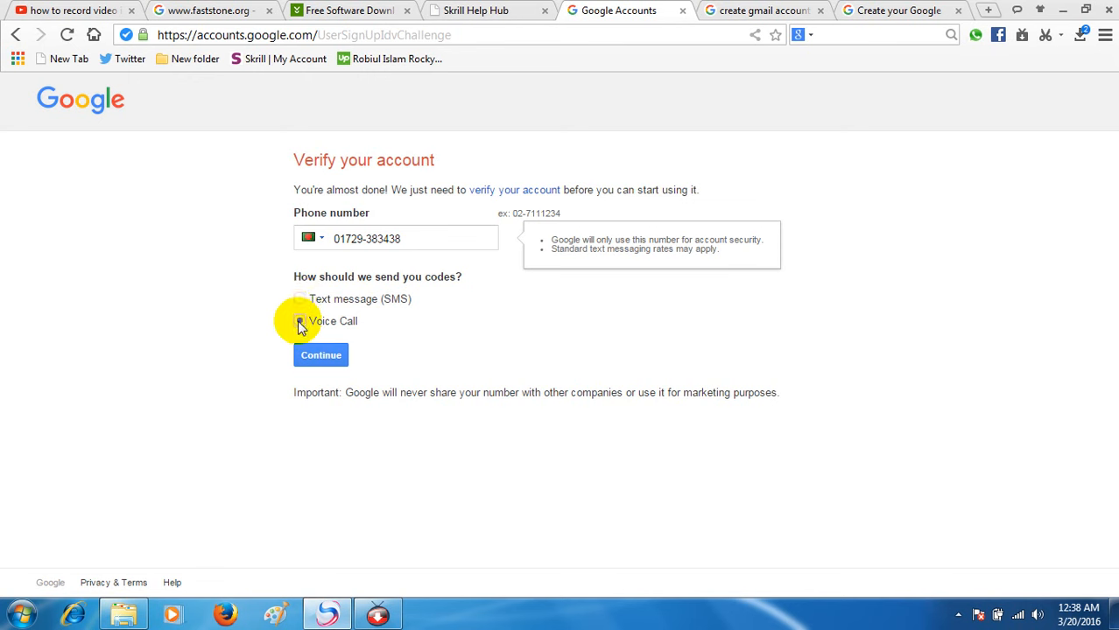
left_click(301, 320)
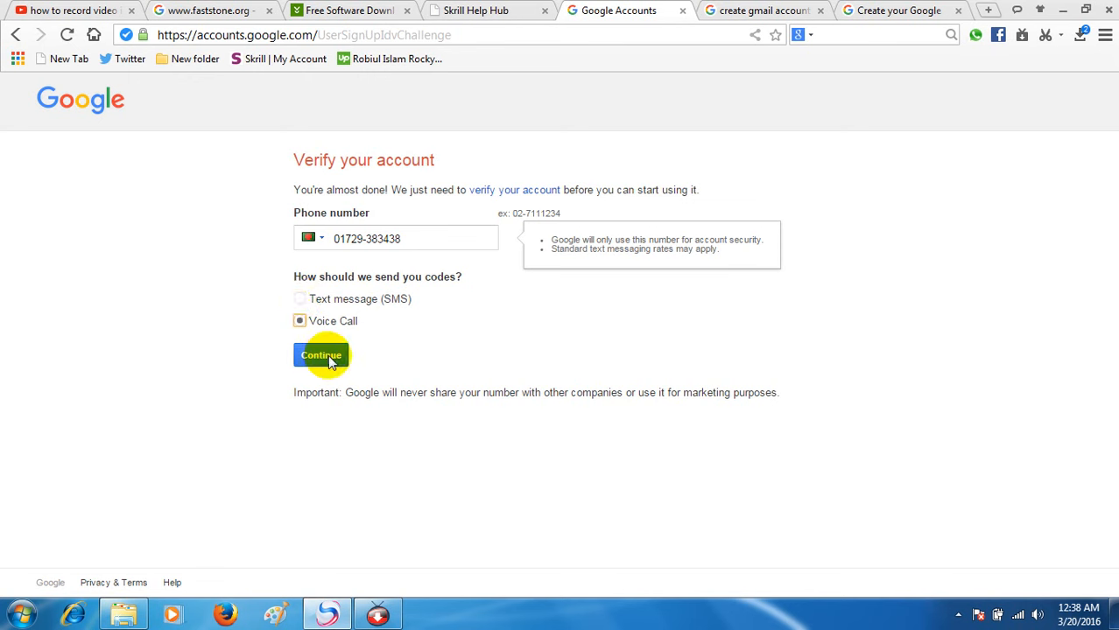
Step: Continue to submit the phone number and reach the Enter verification code page
left_click(322, 354)
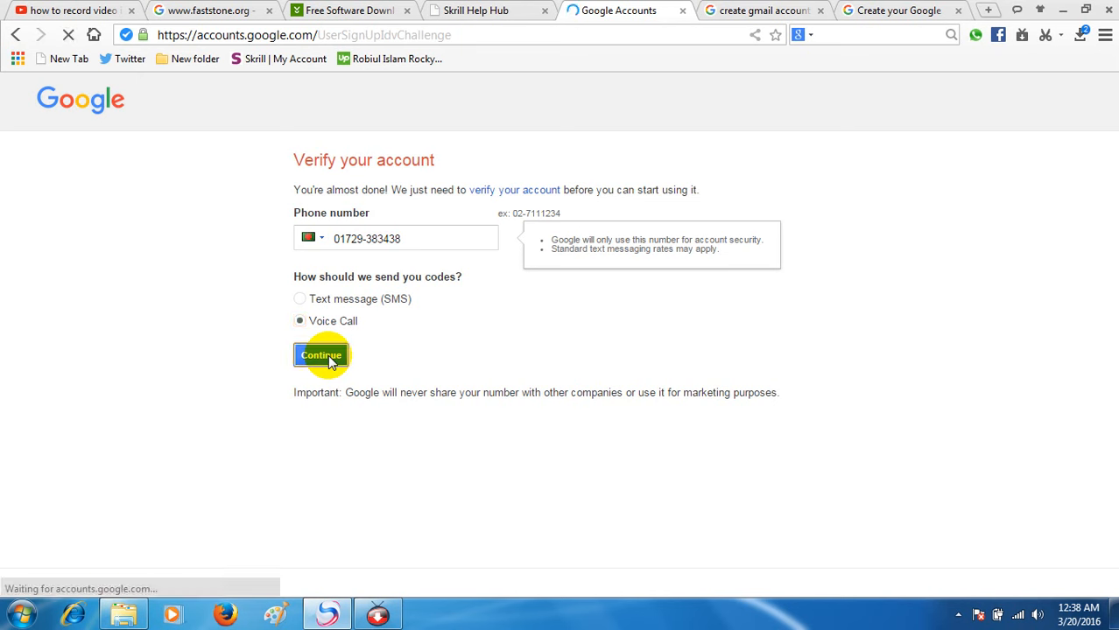
left_click(320, 354)
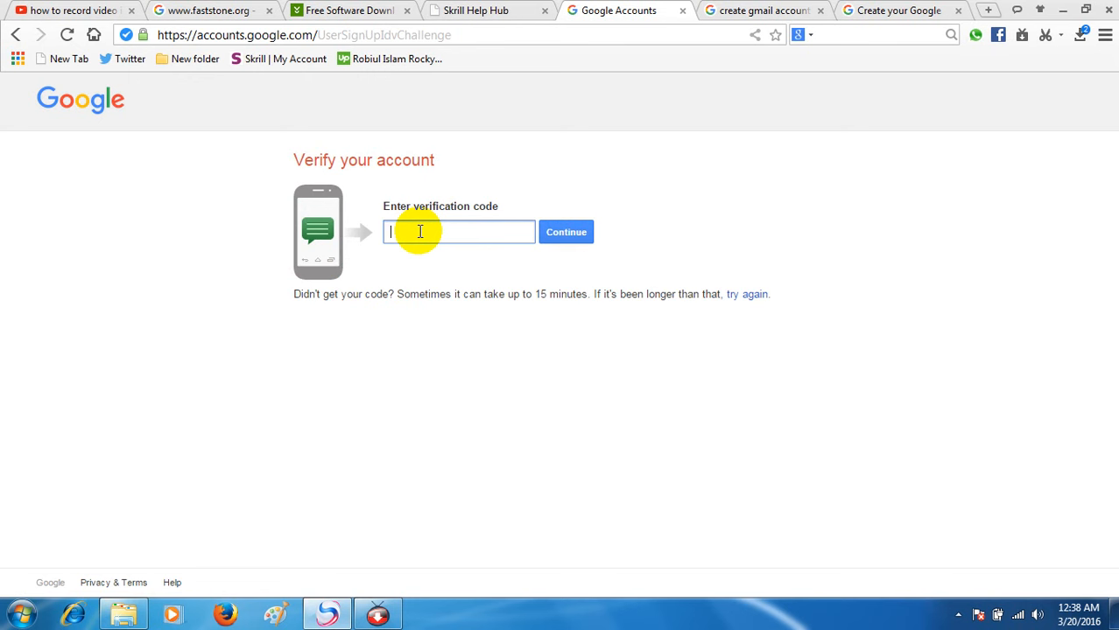
mouse_move(709, 294)
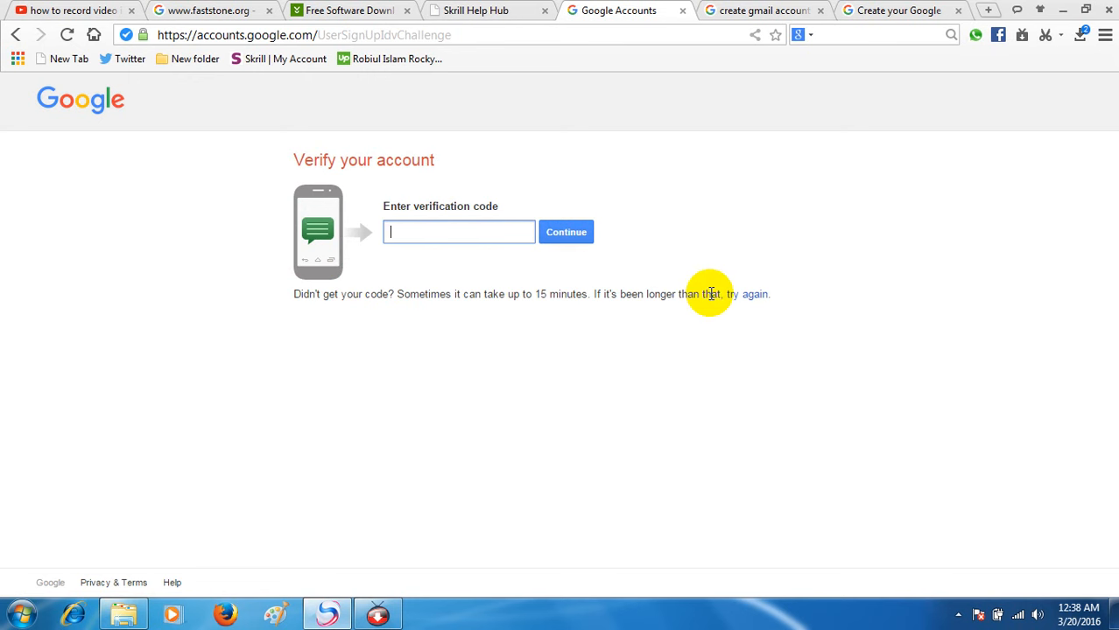
mouse_move(746, 294)
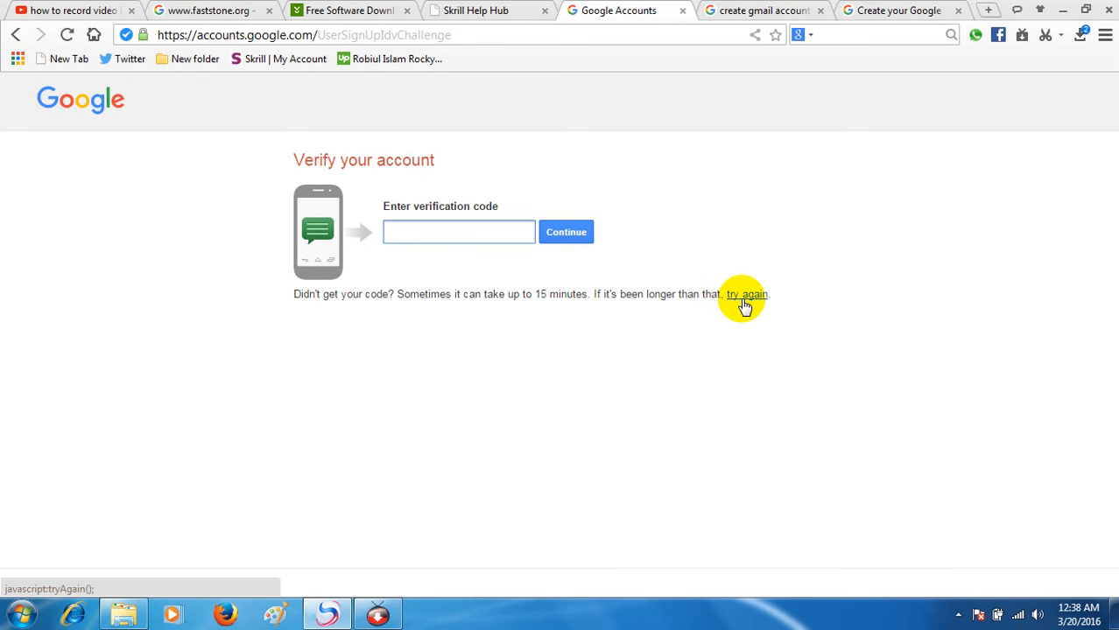
left_click(744, 294)
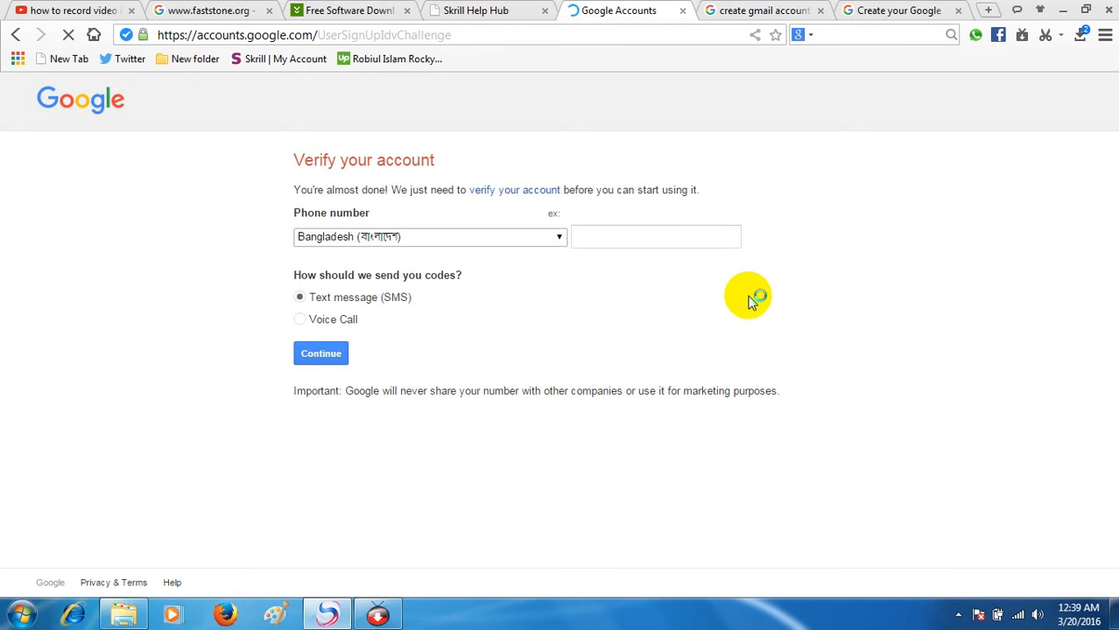
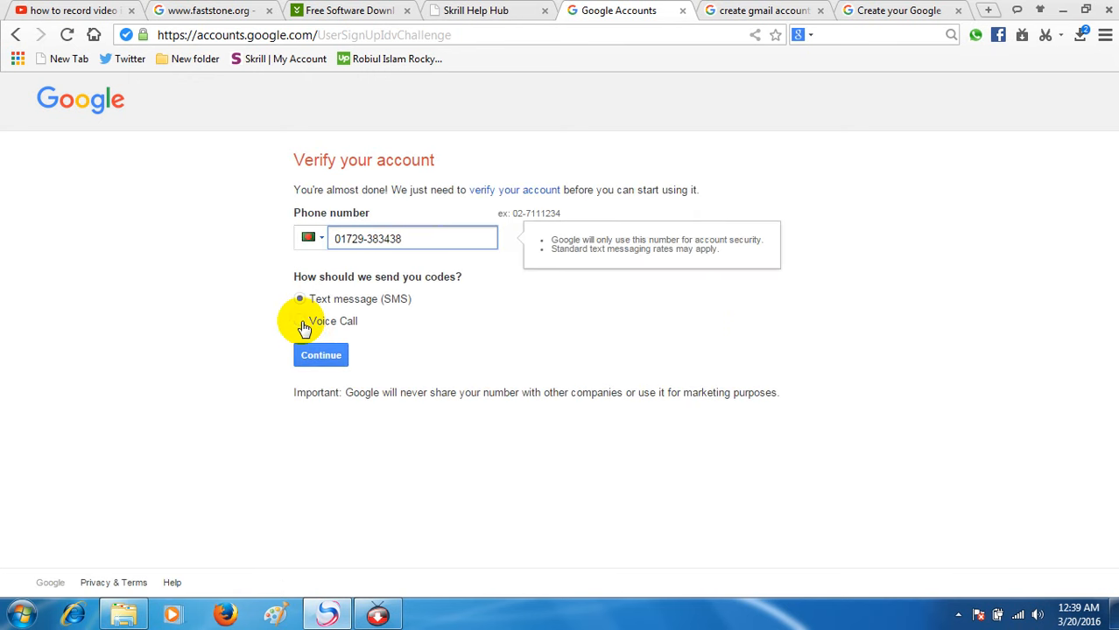
left_click(301, 320)
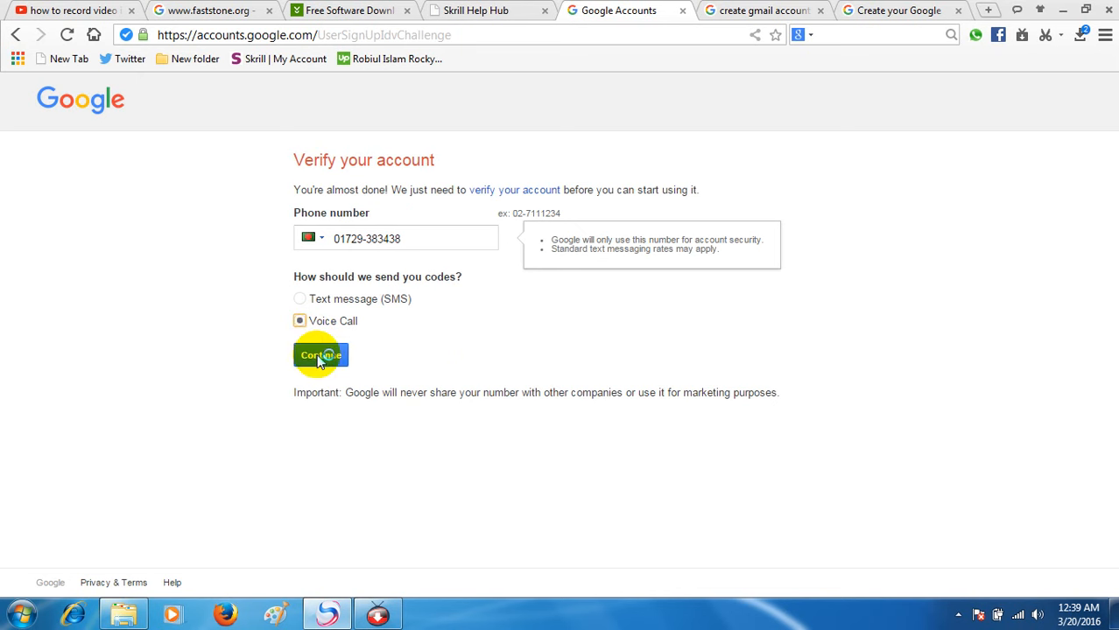
left_click(320, 354)
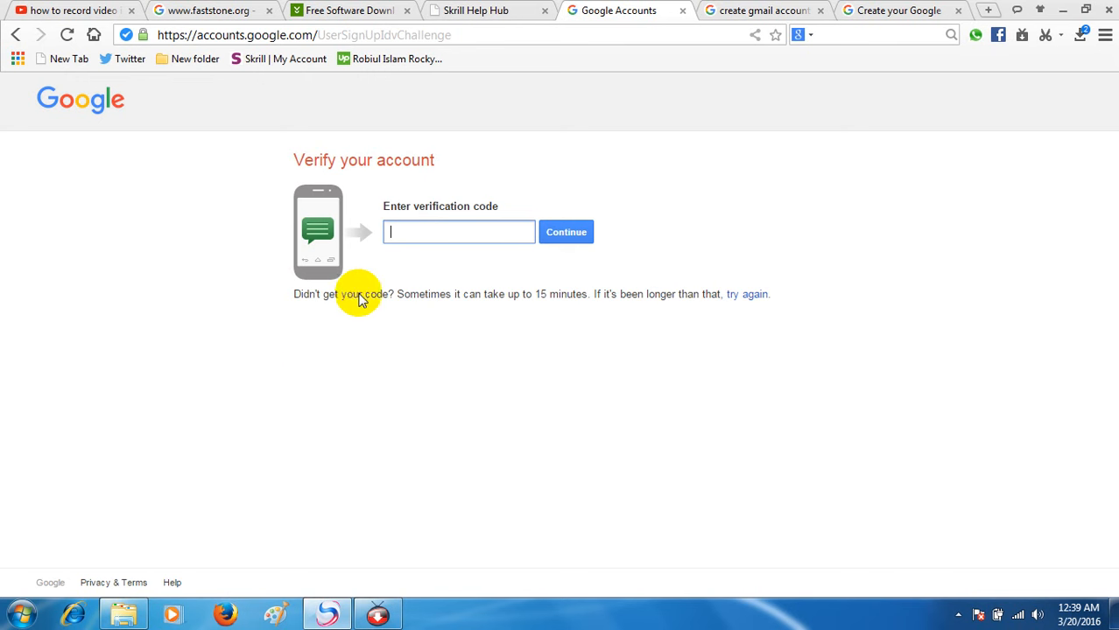
mouse_move(444, 231)
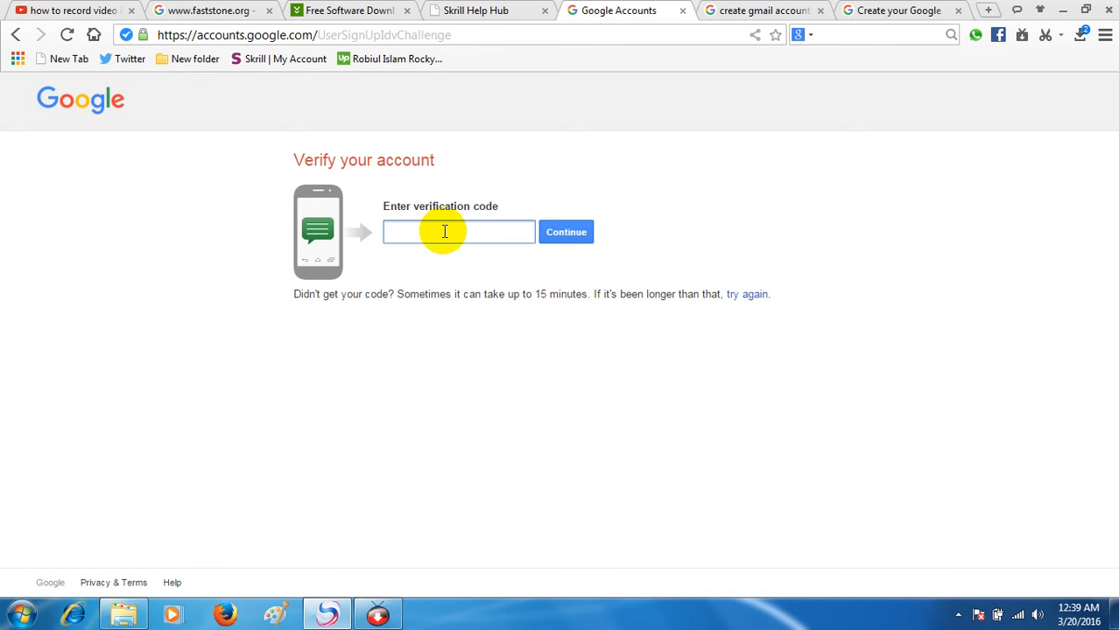
left_click(458, 231)
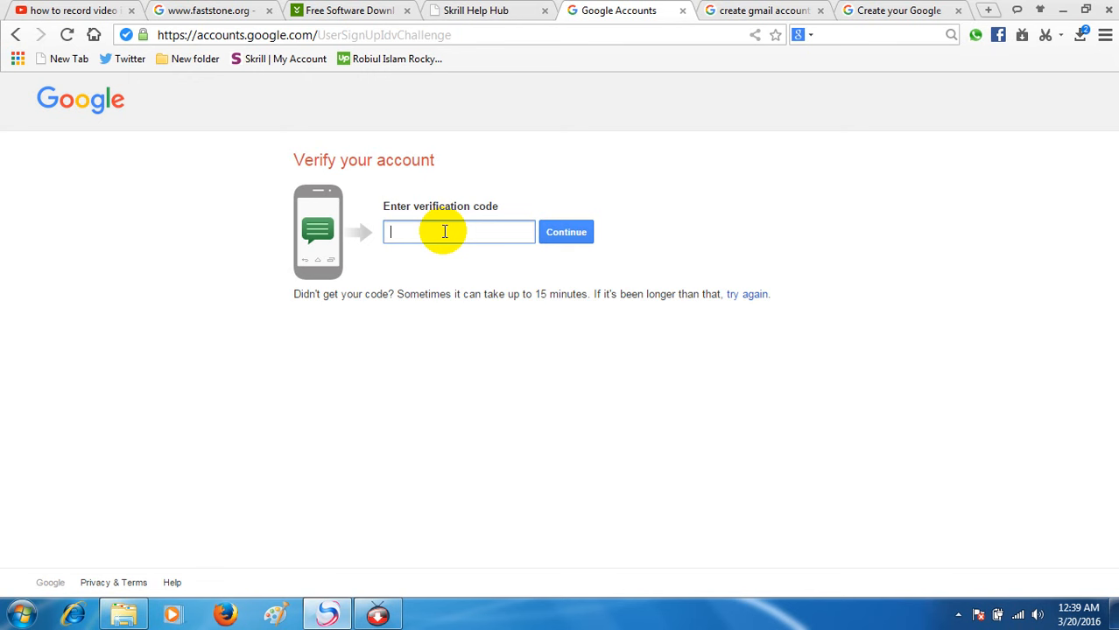
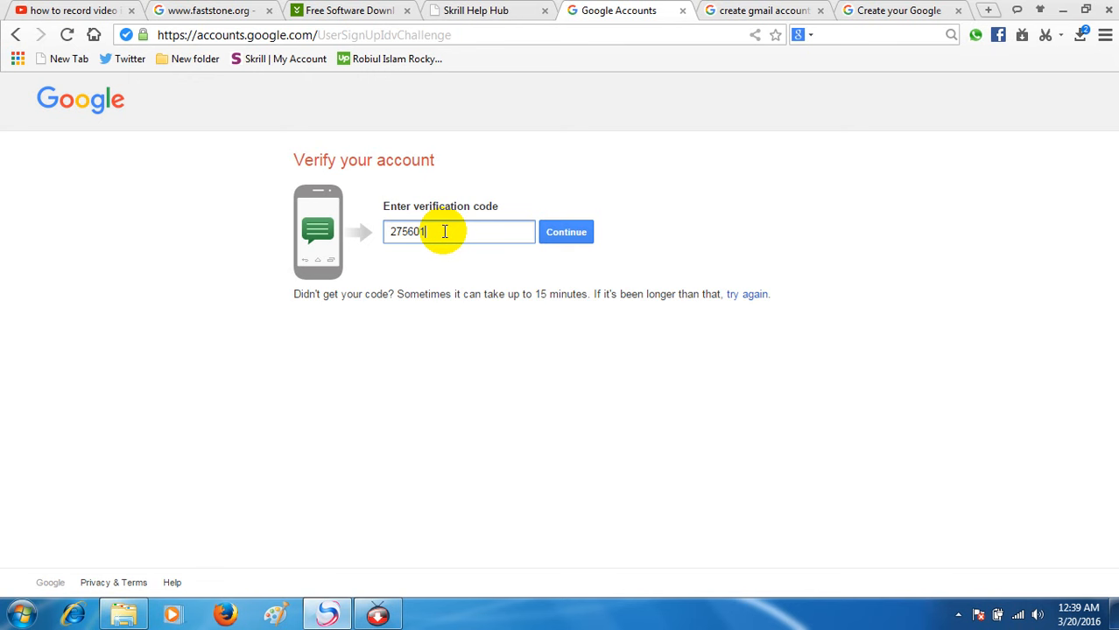
mouse_move(546, 252)
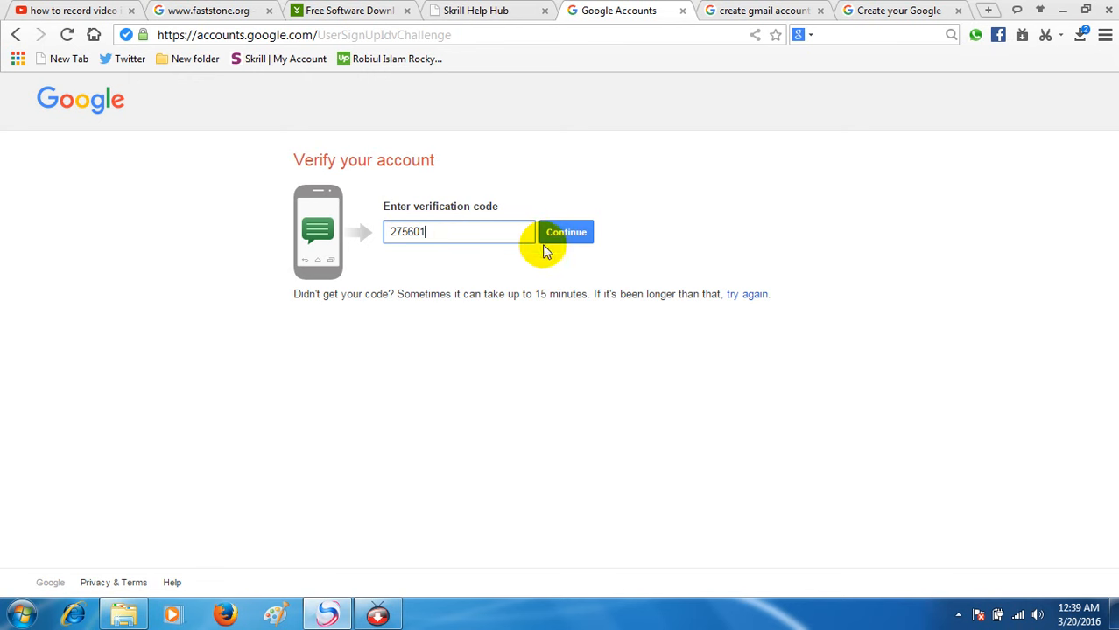
Step: Submit the code, and after the mismatch error request a new code by Voice Call
left_click(565, 231)
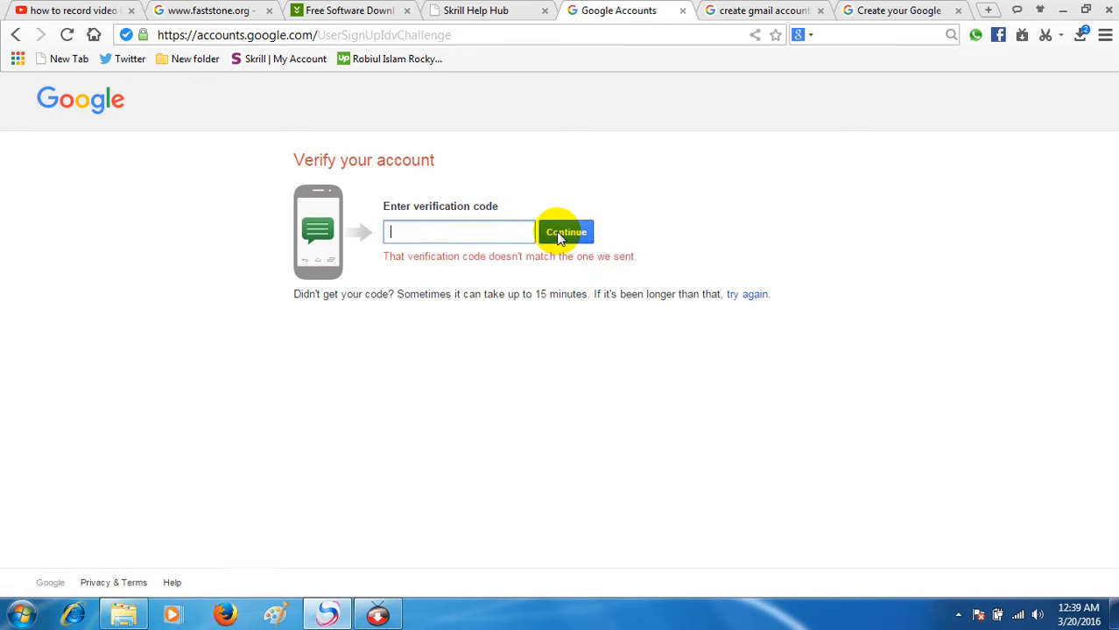
mouse_move(746, 294)
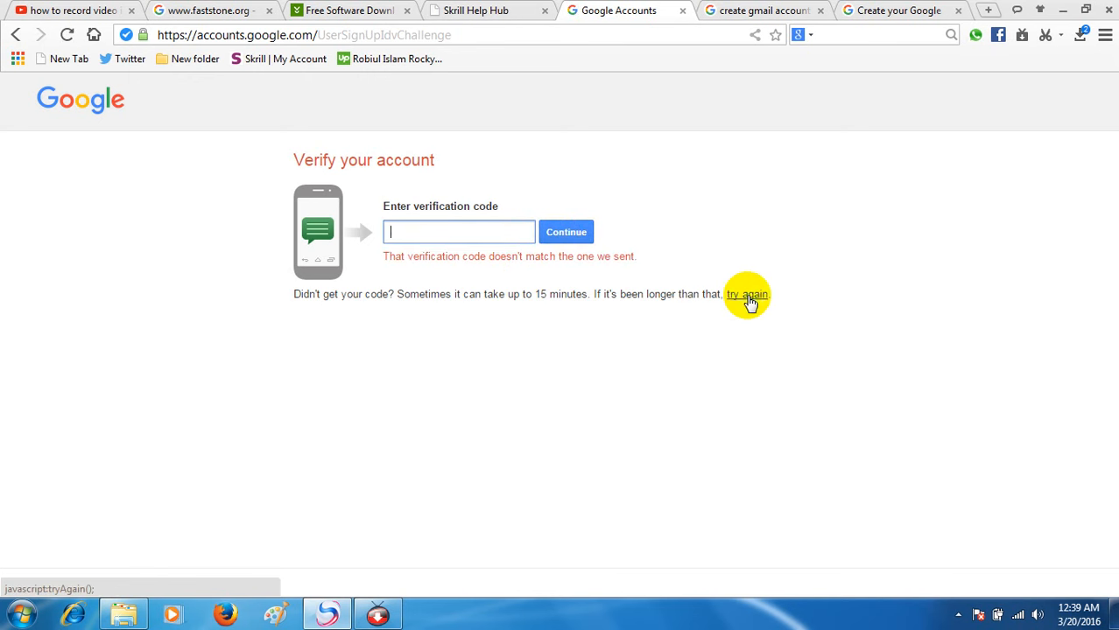
left_click(746, 294)
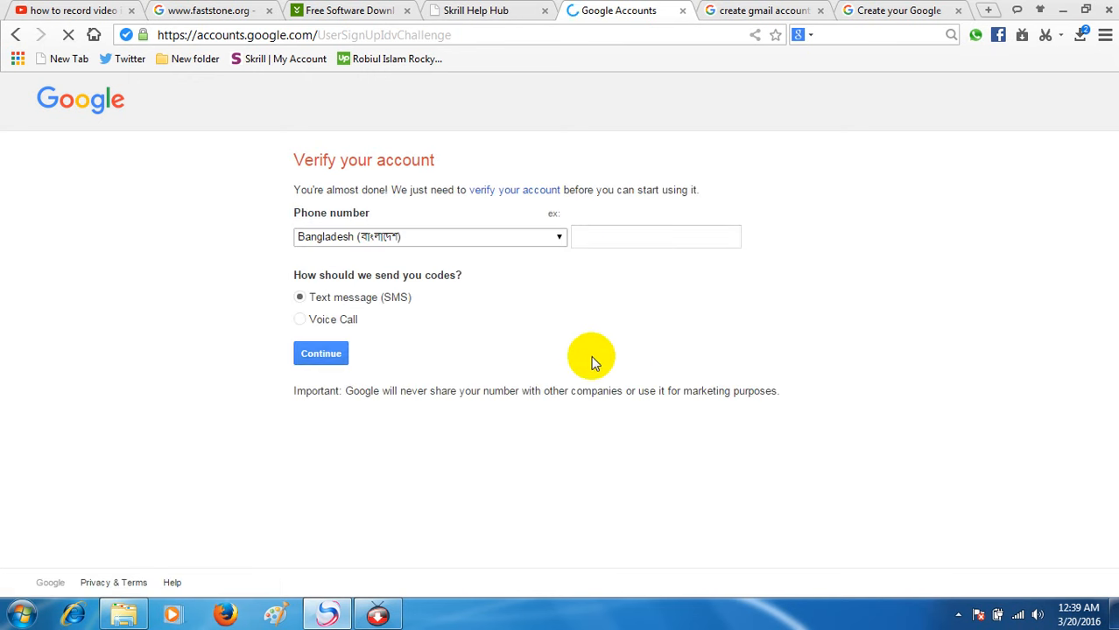
left_click(299, 320)
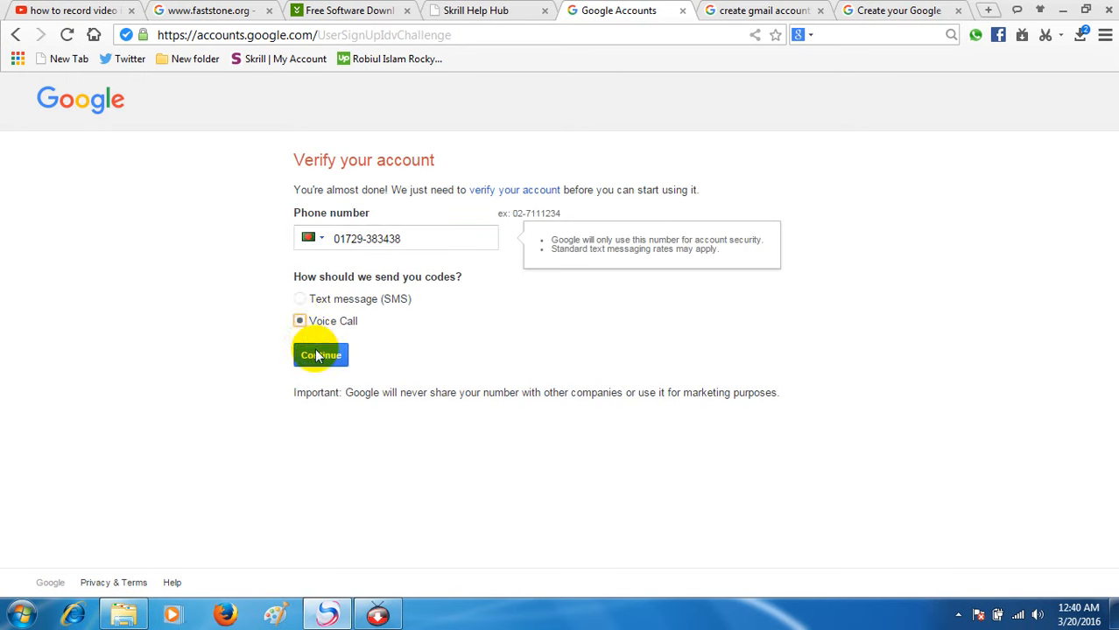
left_click(320, 354)
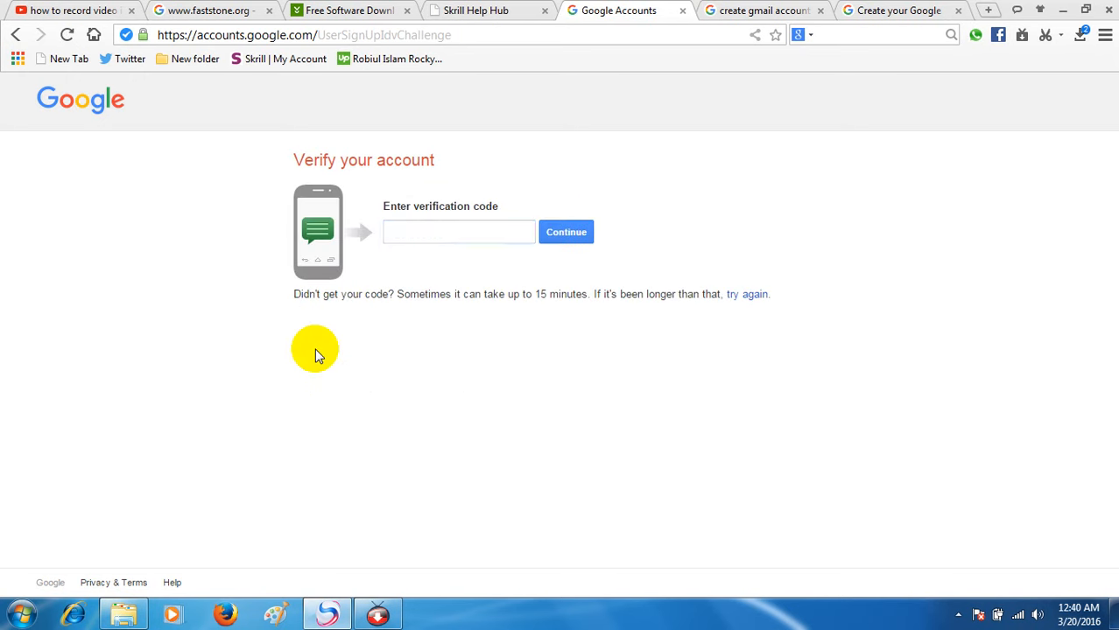
Step: Return focus to the empty verification code box, ready for the new code
left_click(459, 231)
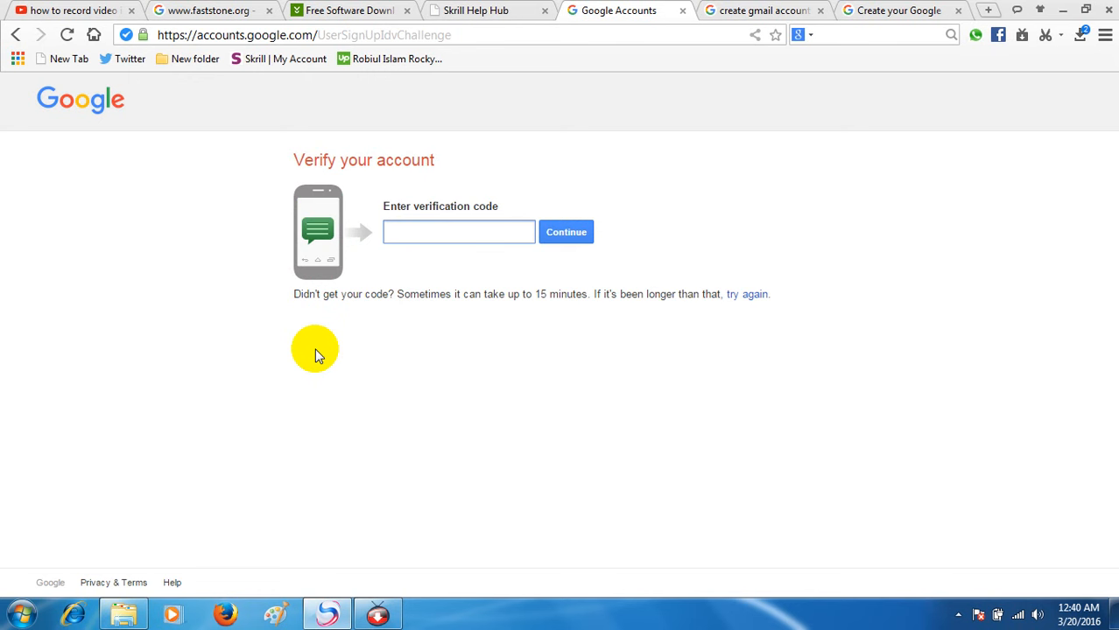
left_click(441, 231)
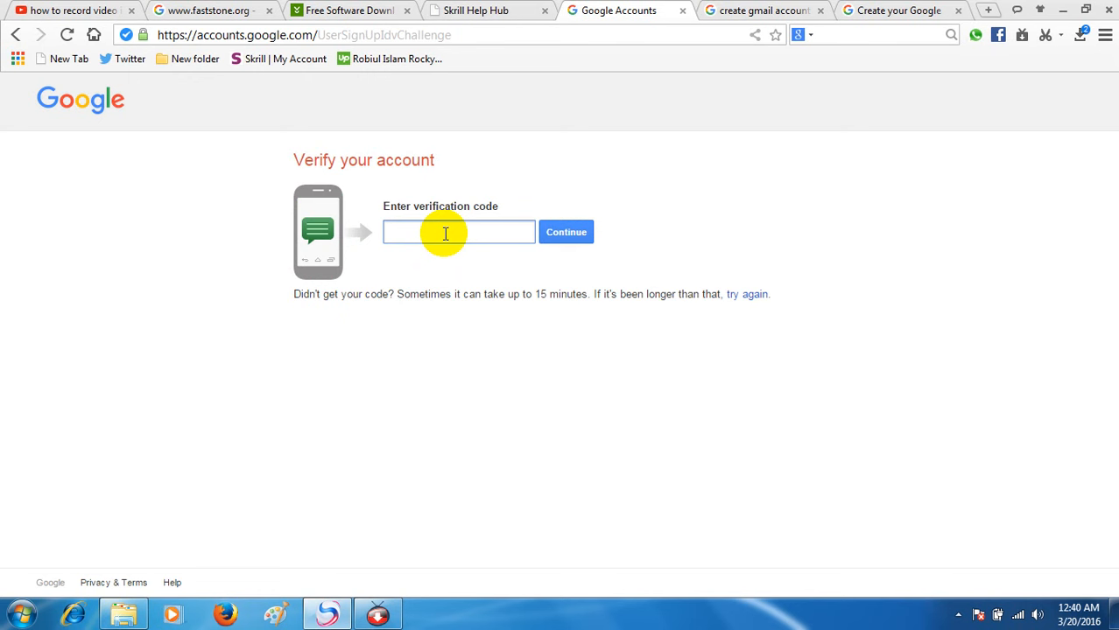
left_click(459, 231)
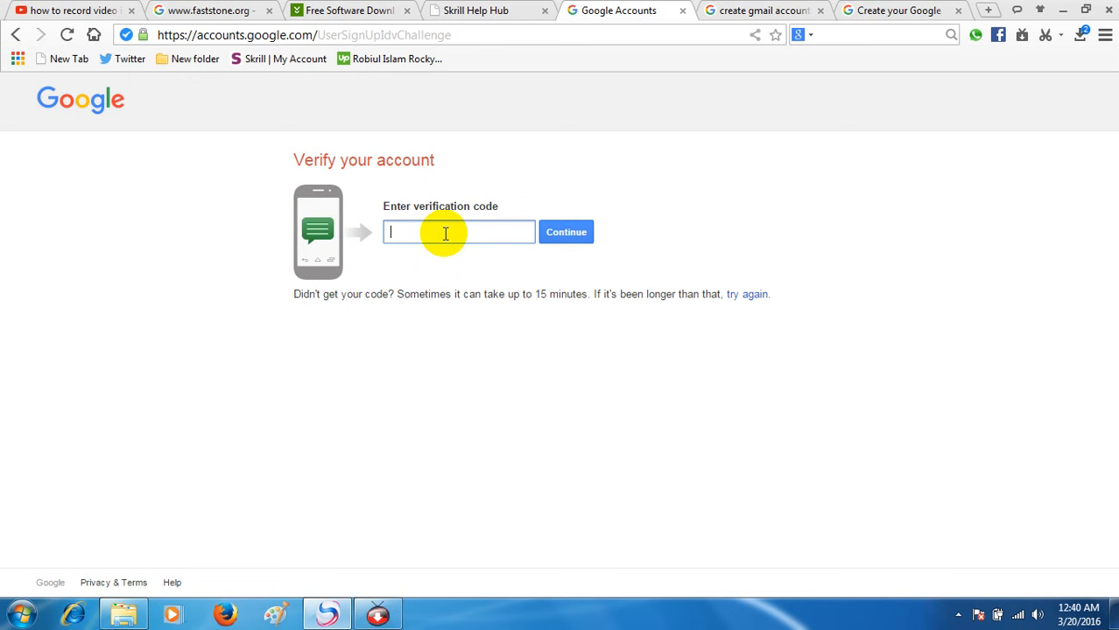